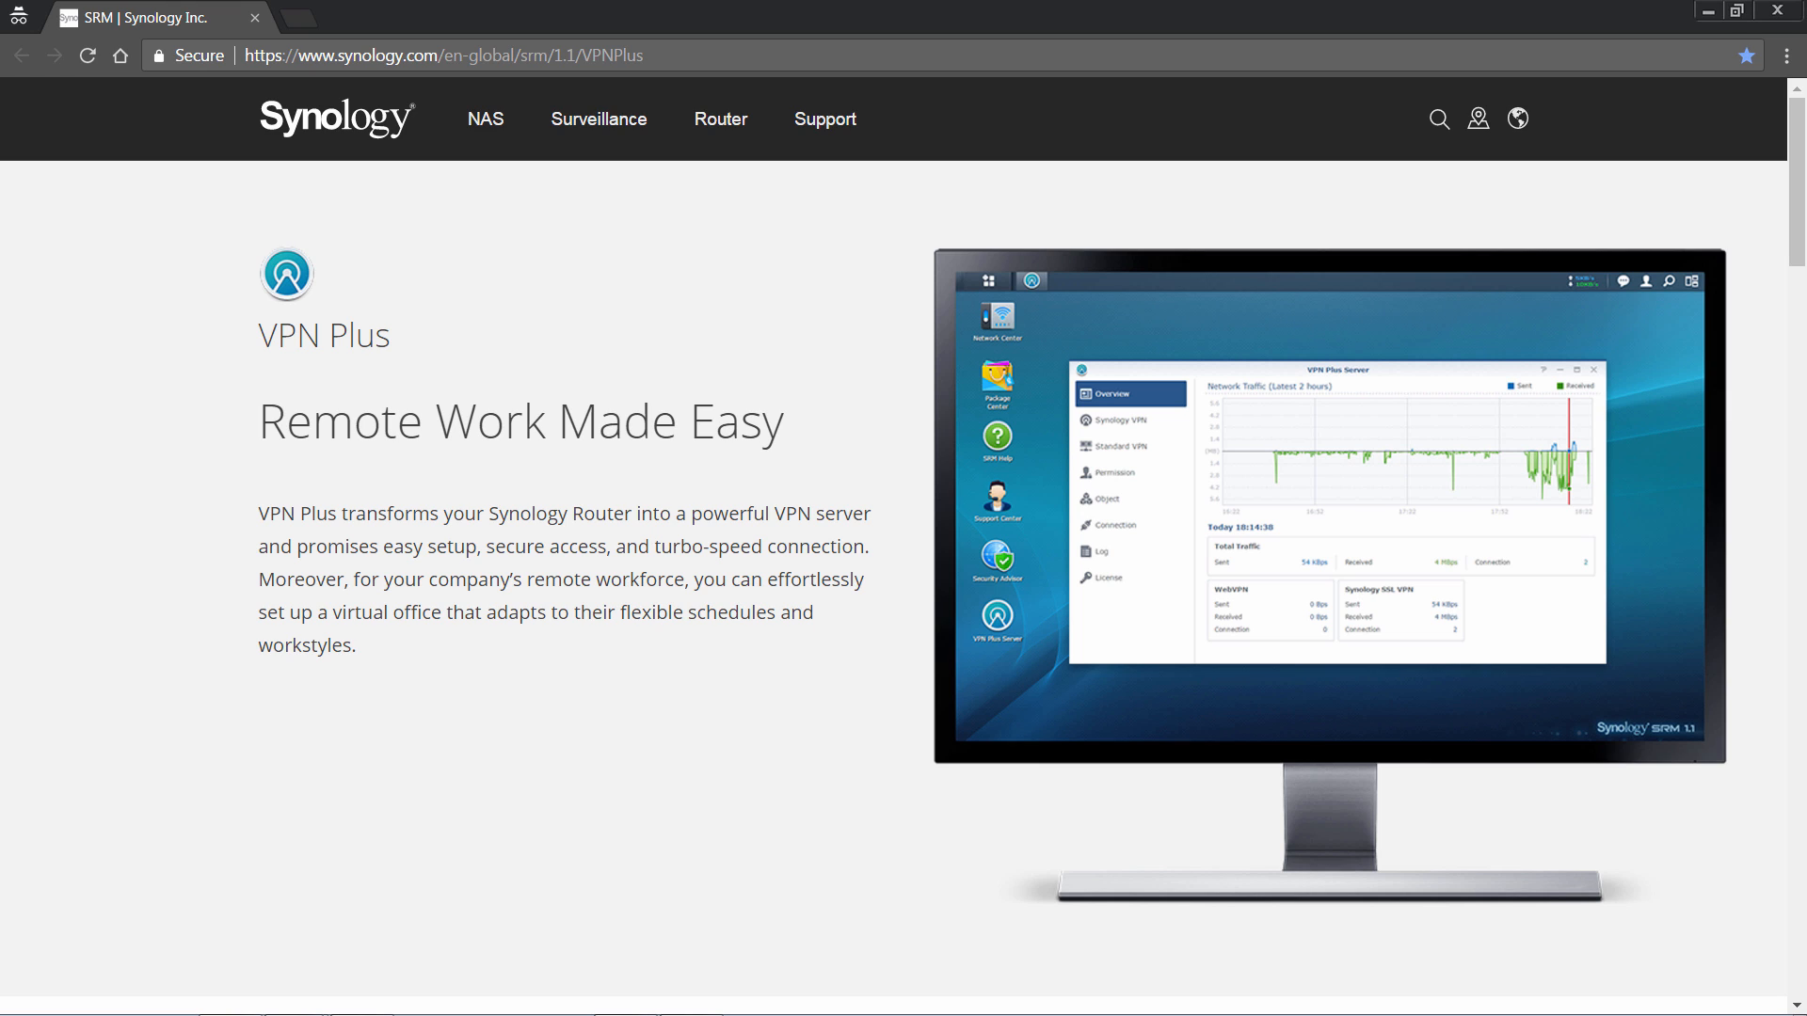
- Enter the local server address 192.168.249.5 in the browser address bar
{"action": "type", "text": "192.168.249.5"}
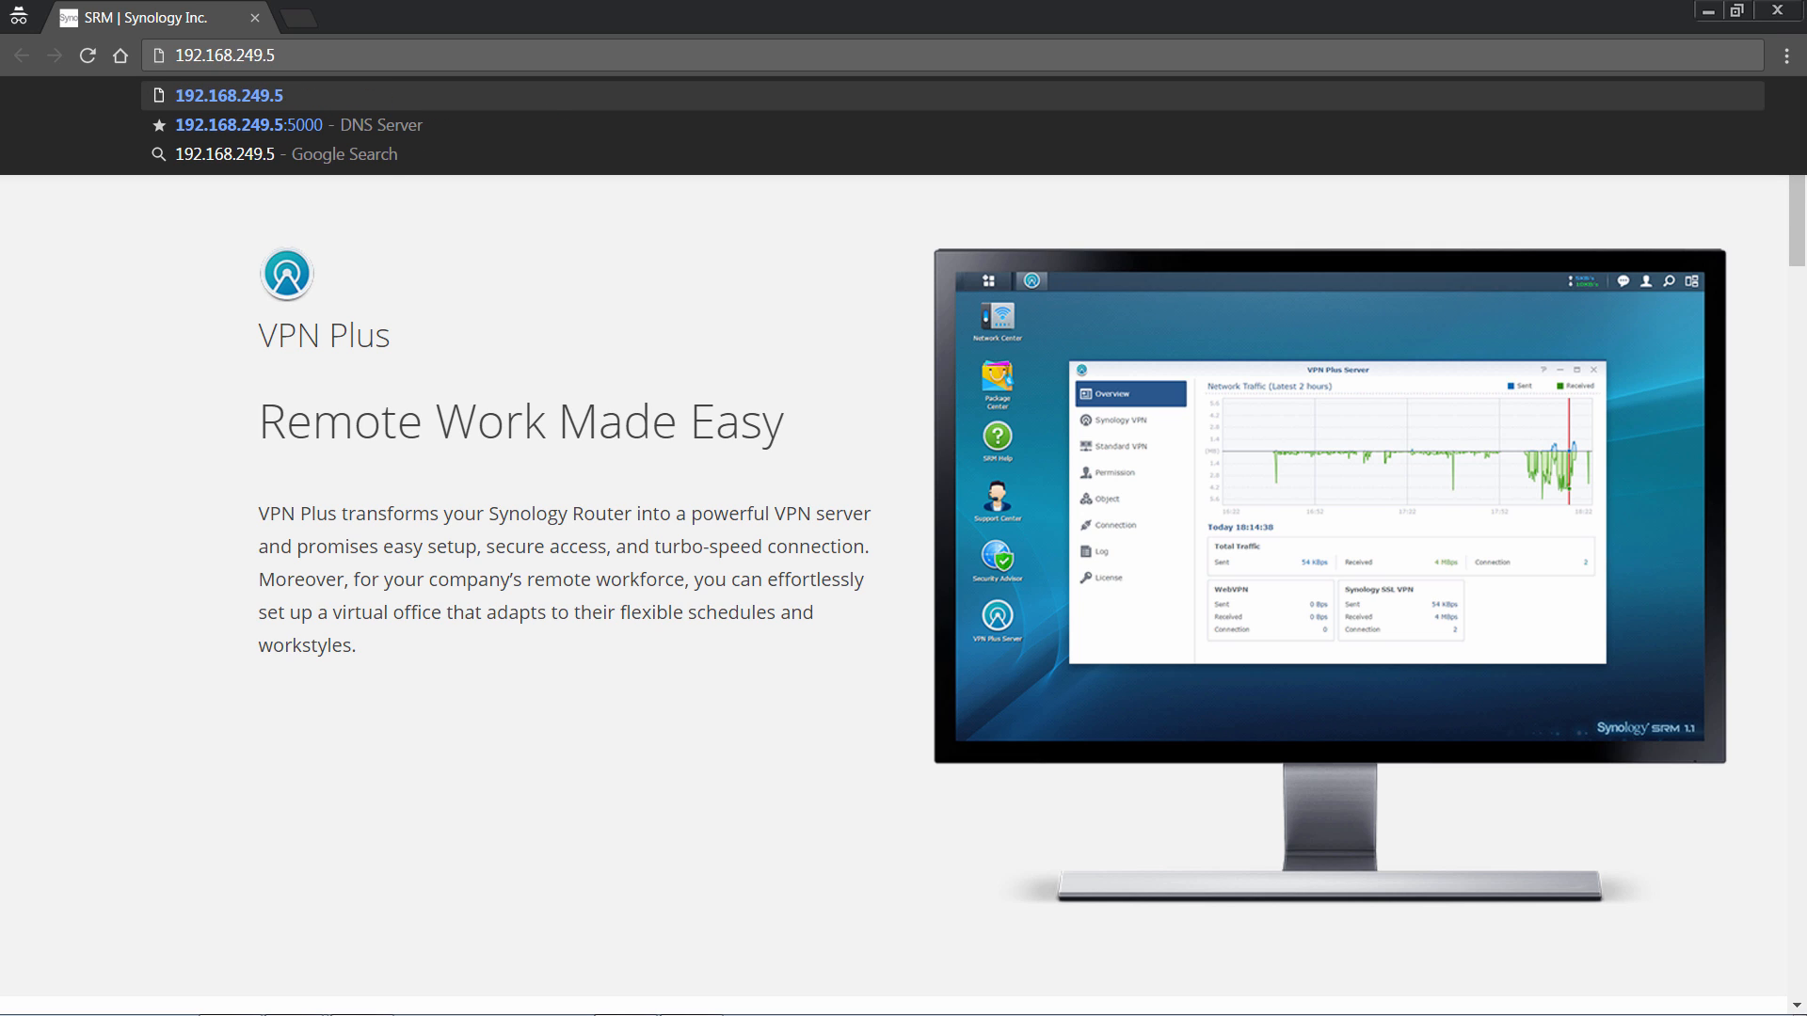
- Go to 192.168.249.5:5000, launch DNS Server and view the synology.com zone's resource records
{"action": "left_click", "coordinate": [248, 124]}
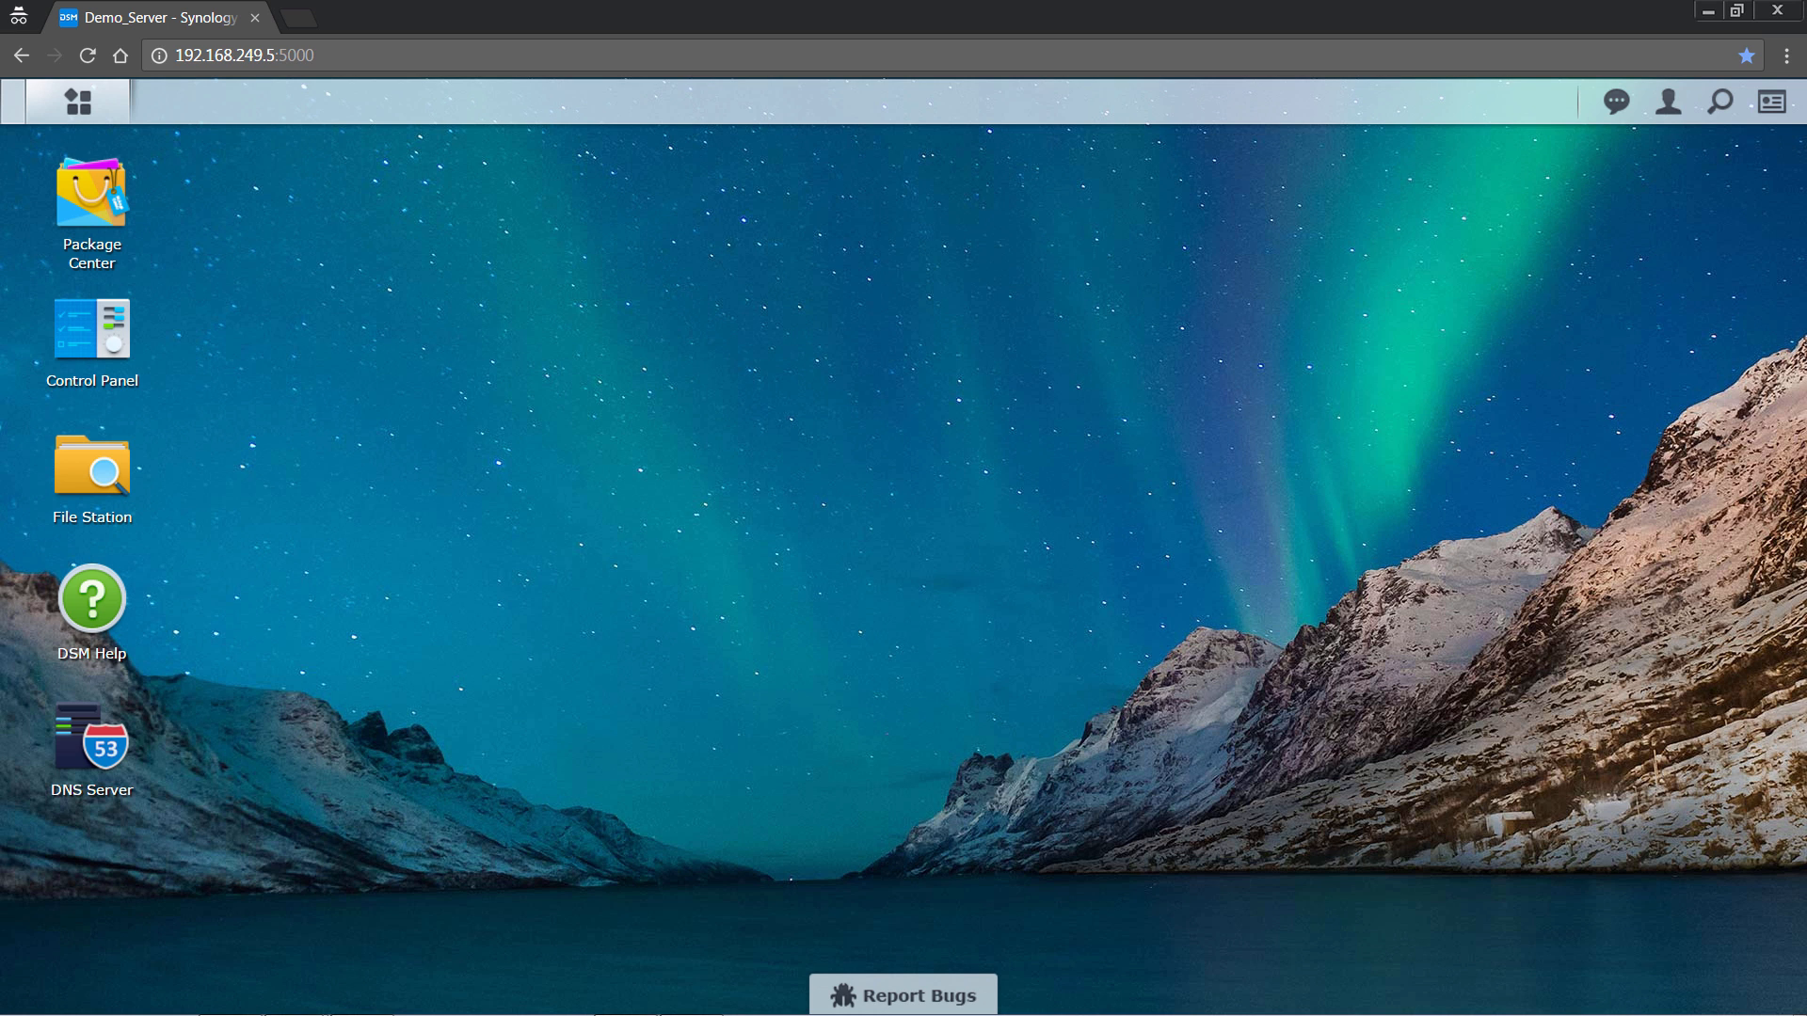
{"action": "double_click", "coordinate": [90, 728]}
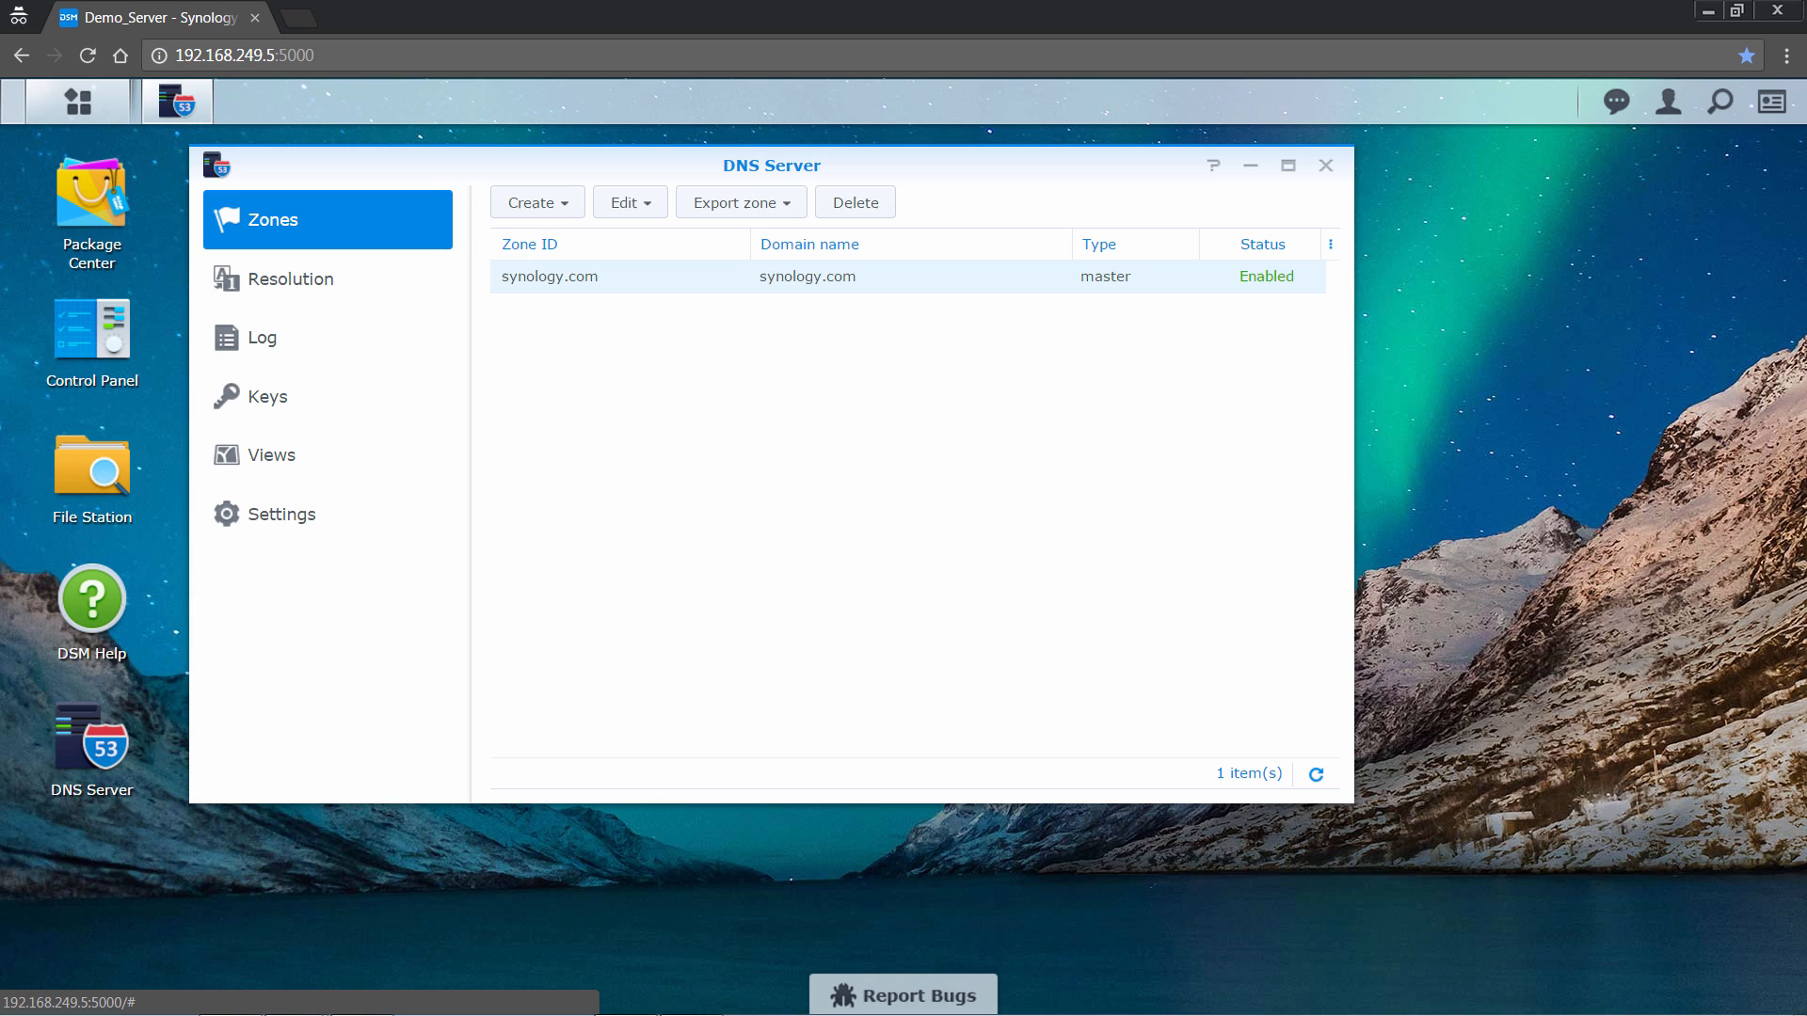
{"action": "left_click", "coordinate": [629, 202]}
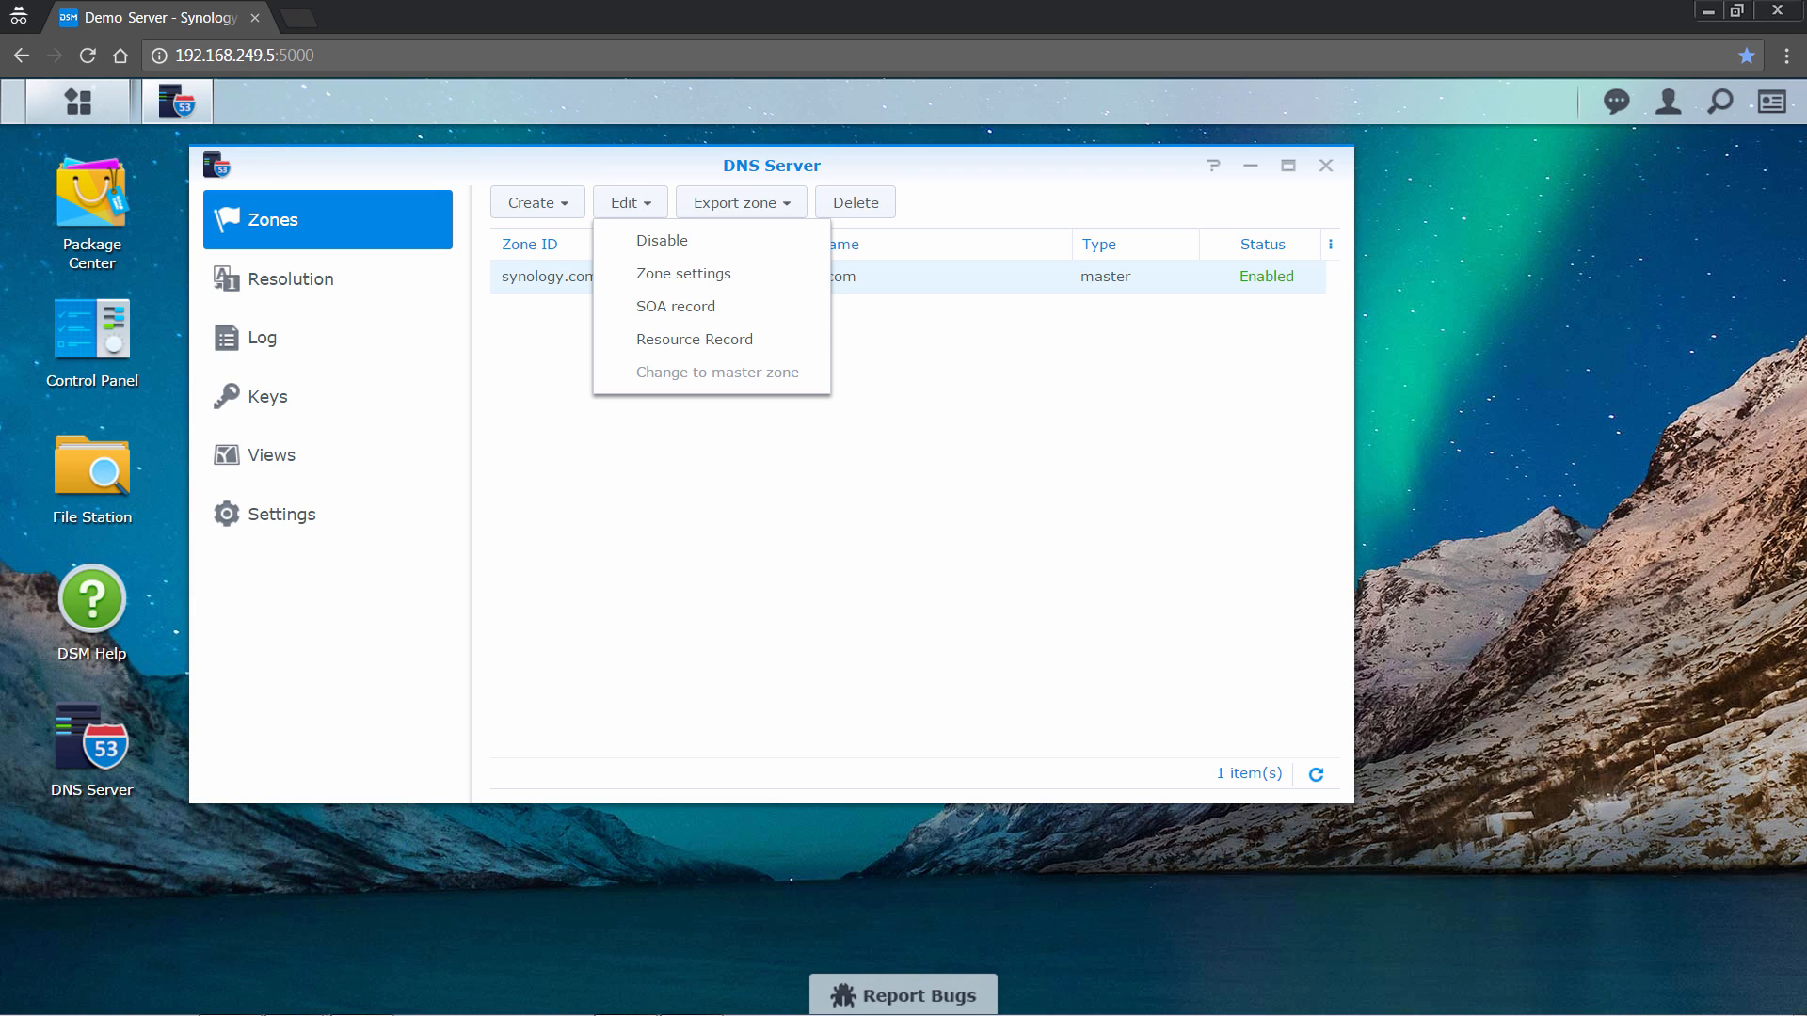
{"action": "left_click", "coordinate": [694, 339]}
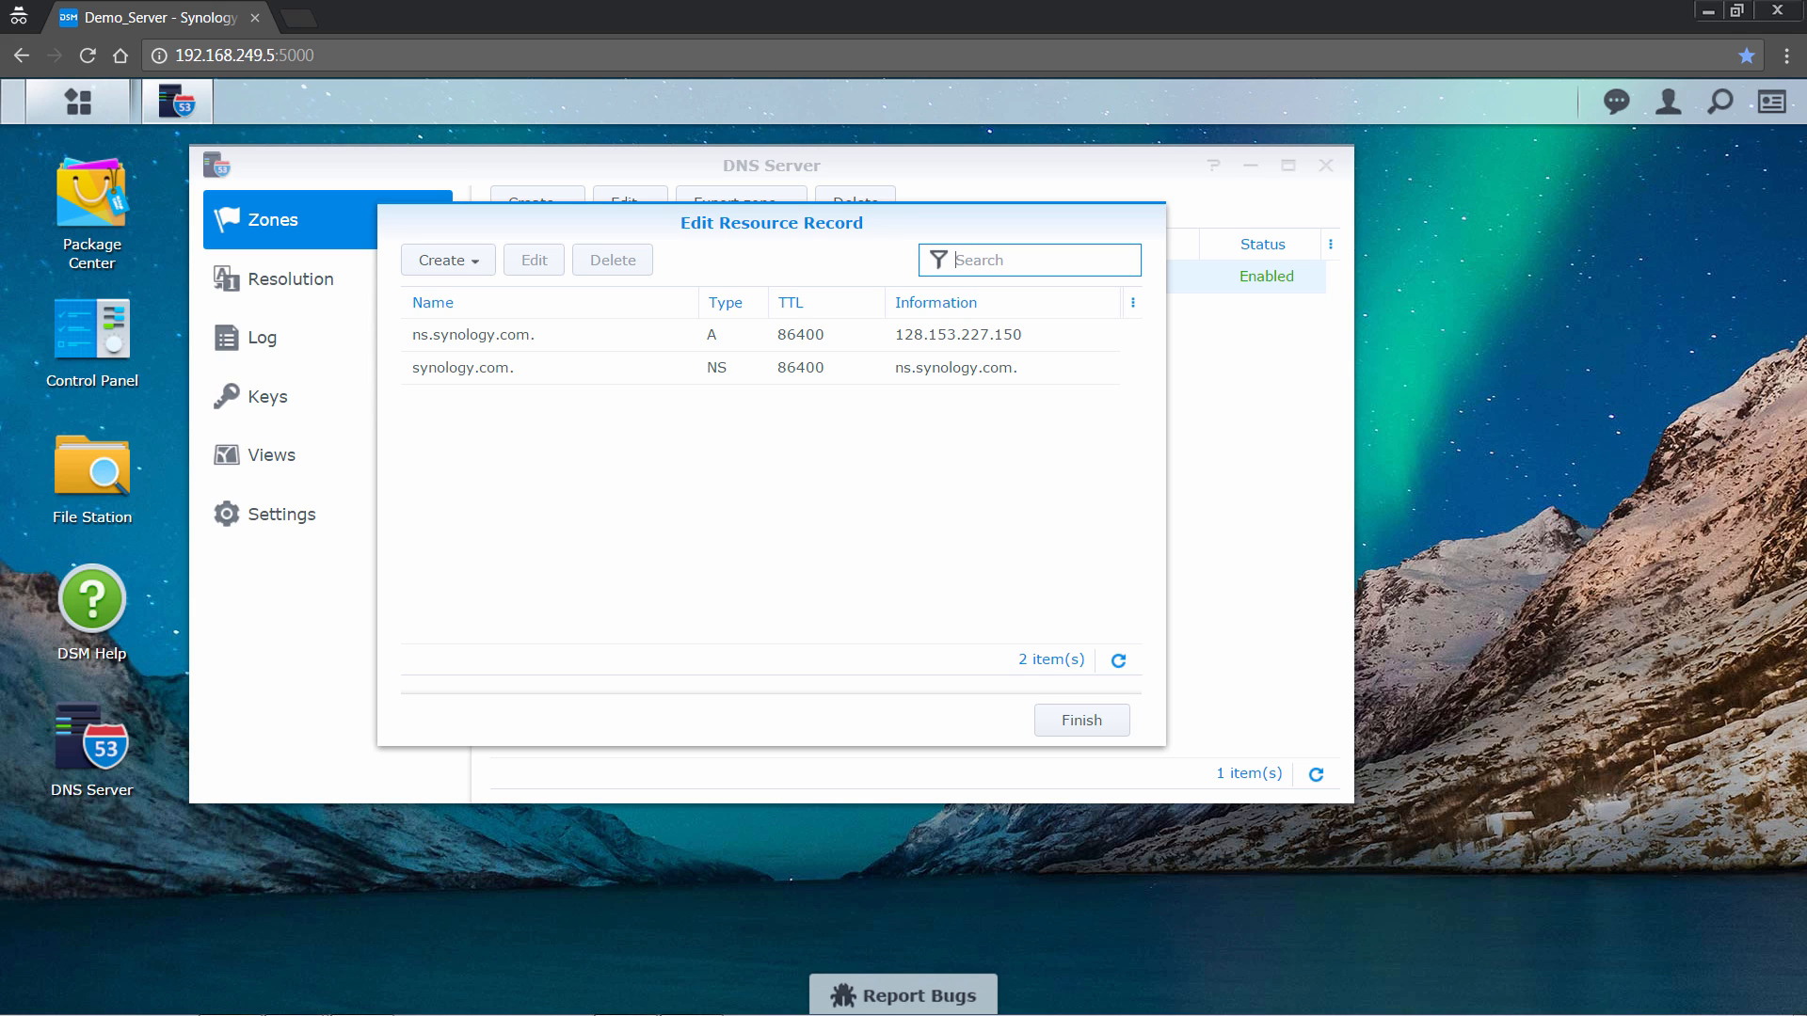
- Create an A record named *.sample pointing to its 192.168 IP address in the synology.com zone
{"action": "left_click", "coordinate": [1026, 260]}
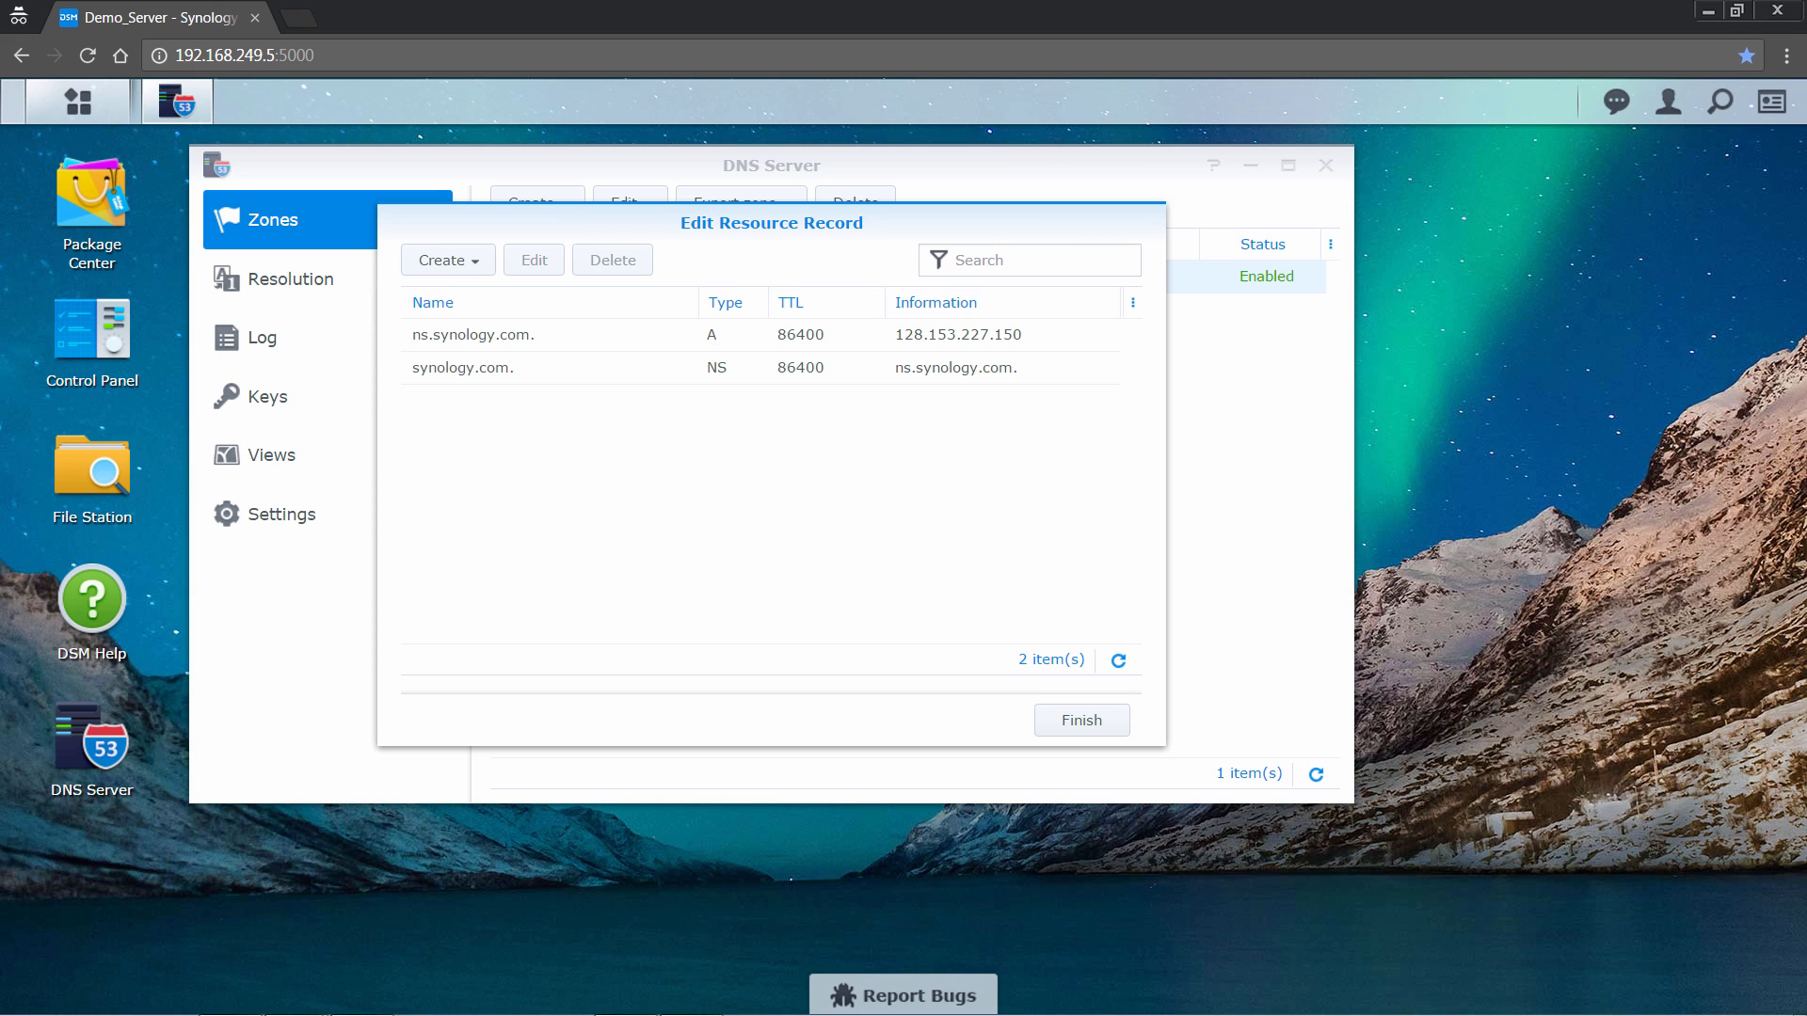
{"action": "left_click", "coordinate": [448, 260]}
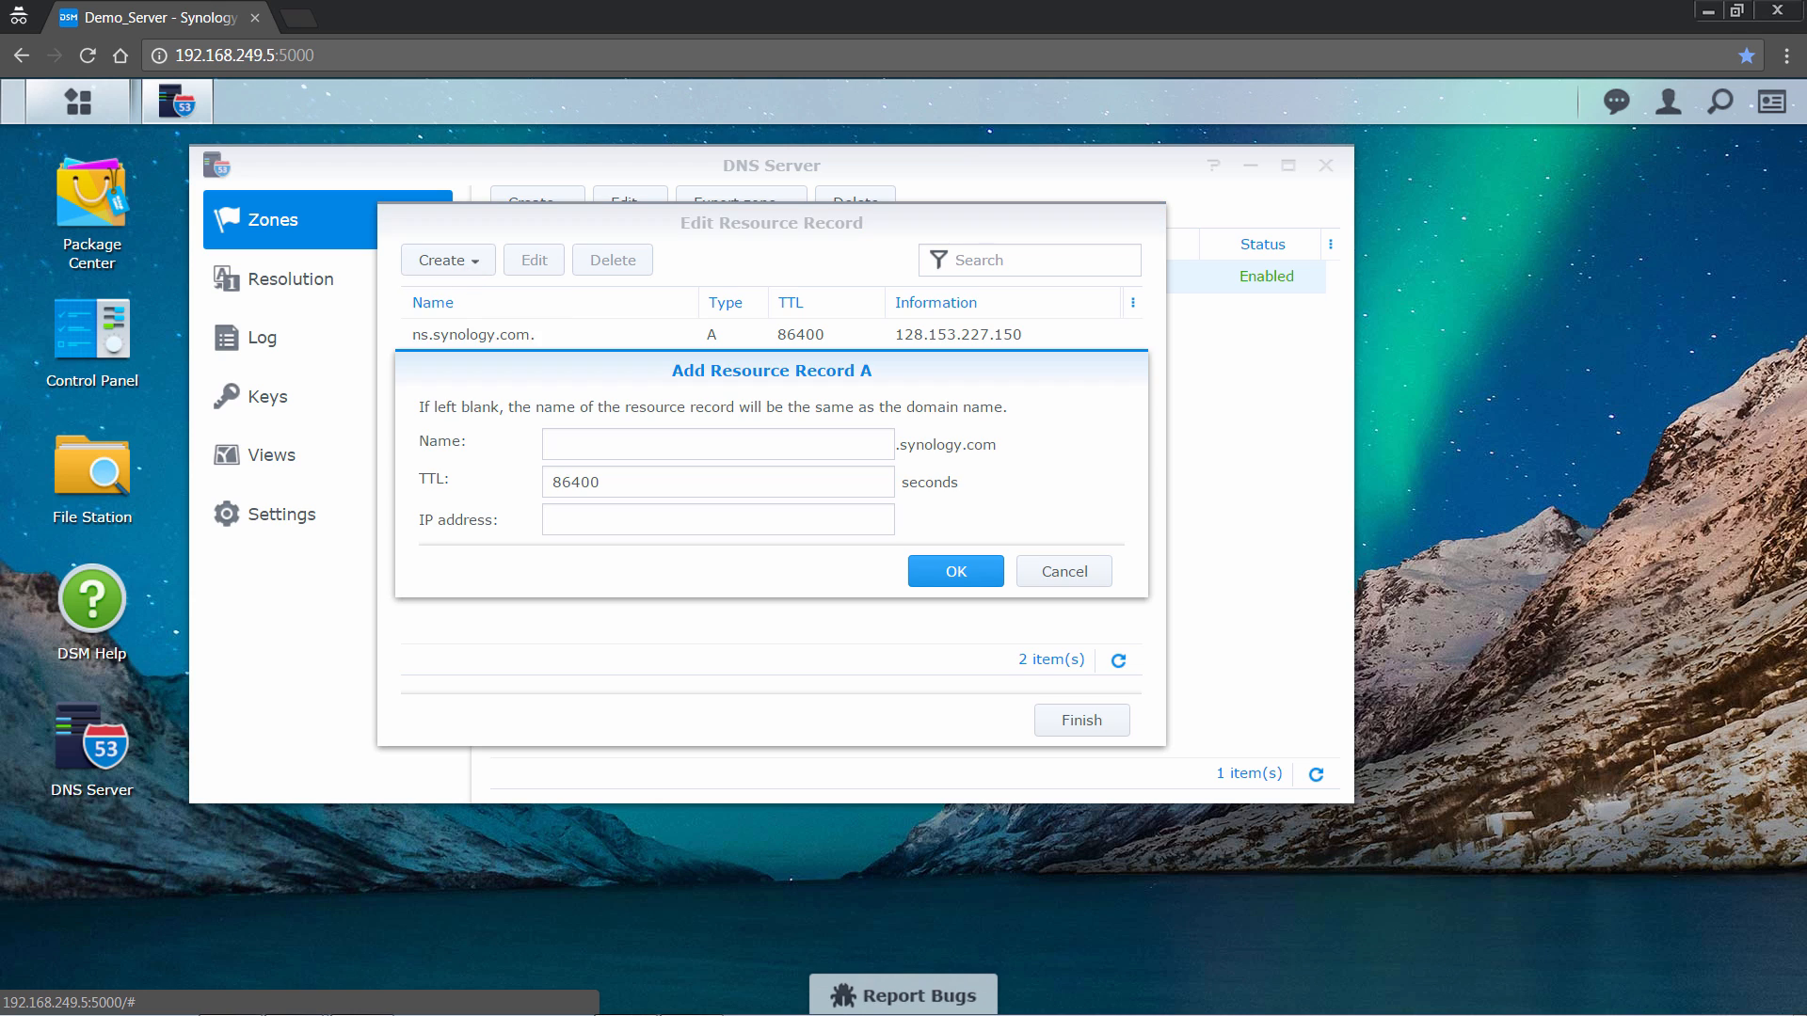
{"action": "type", "text": "*.sample"}
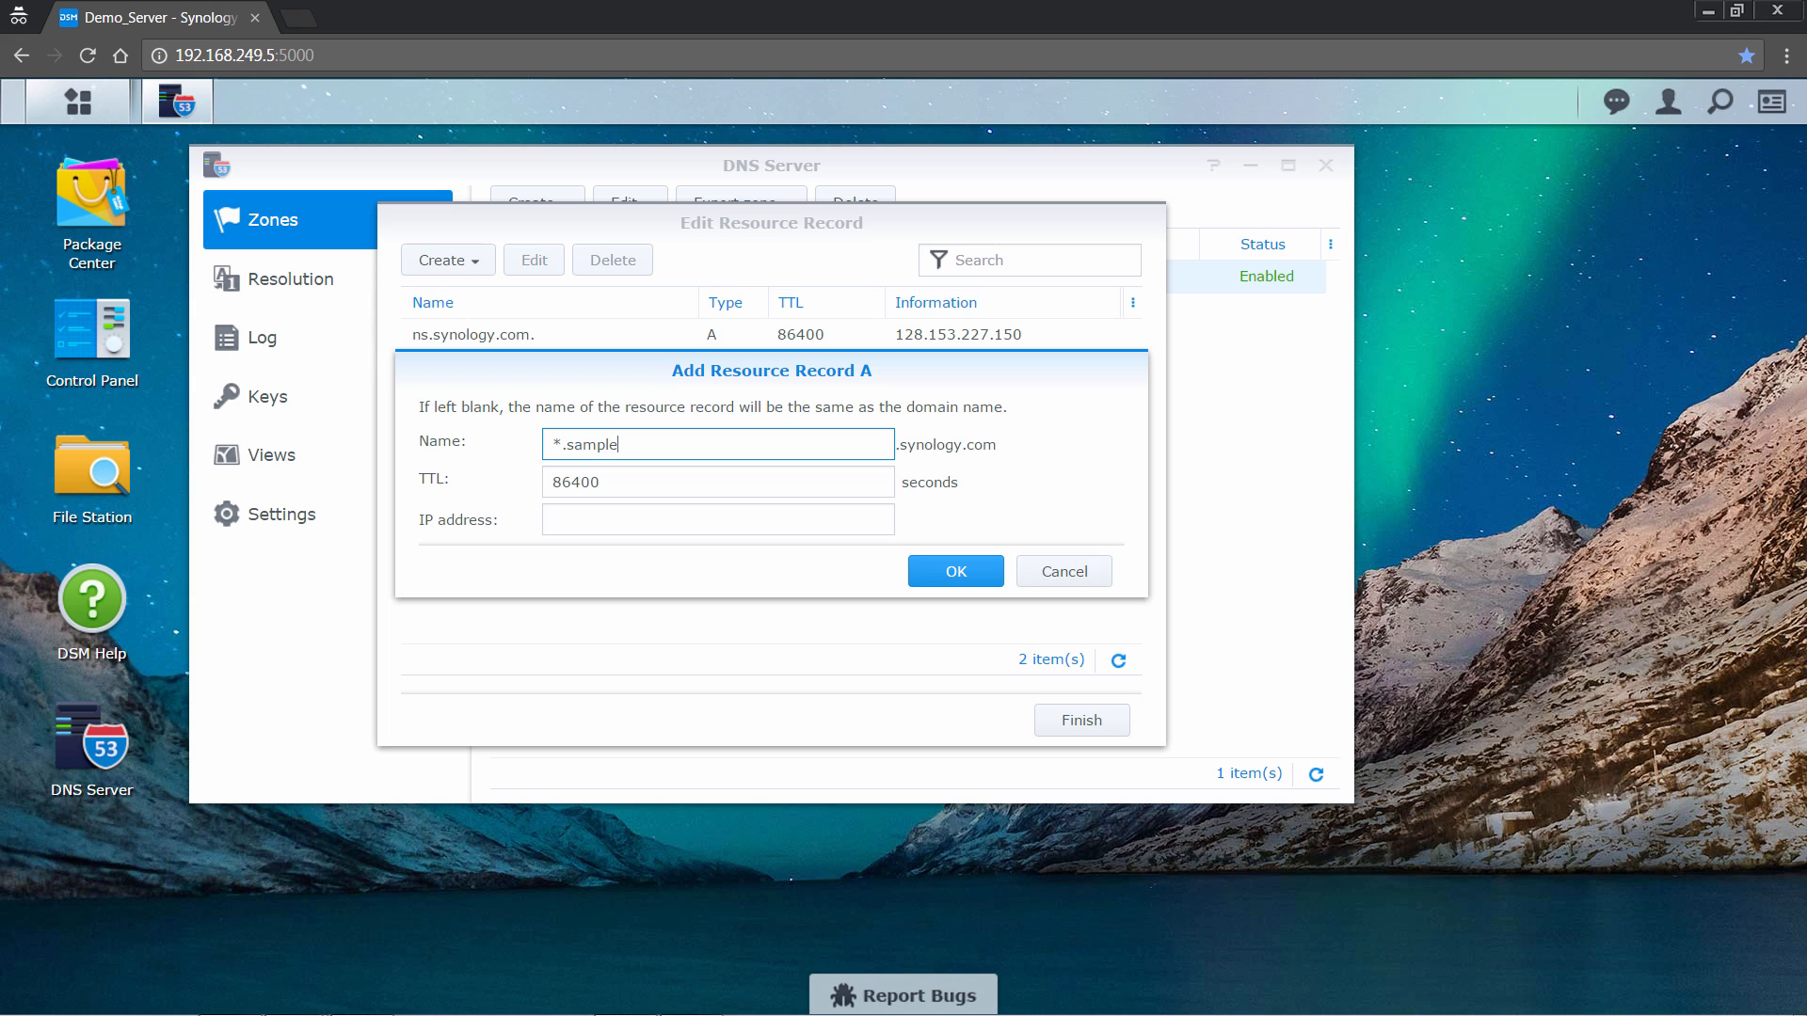
{"action": "left_click", "coordinate": [716, 520]}
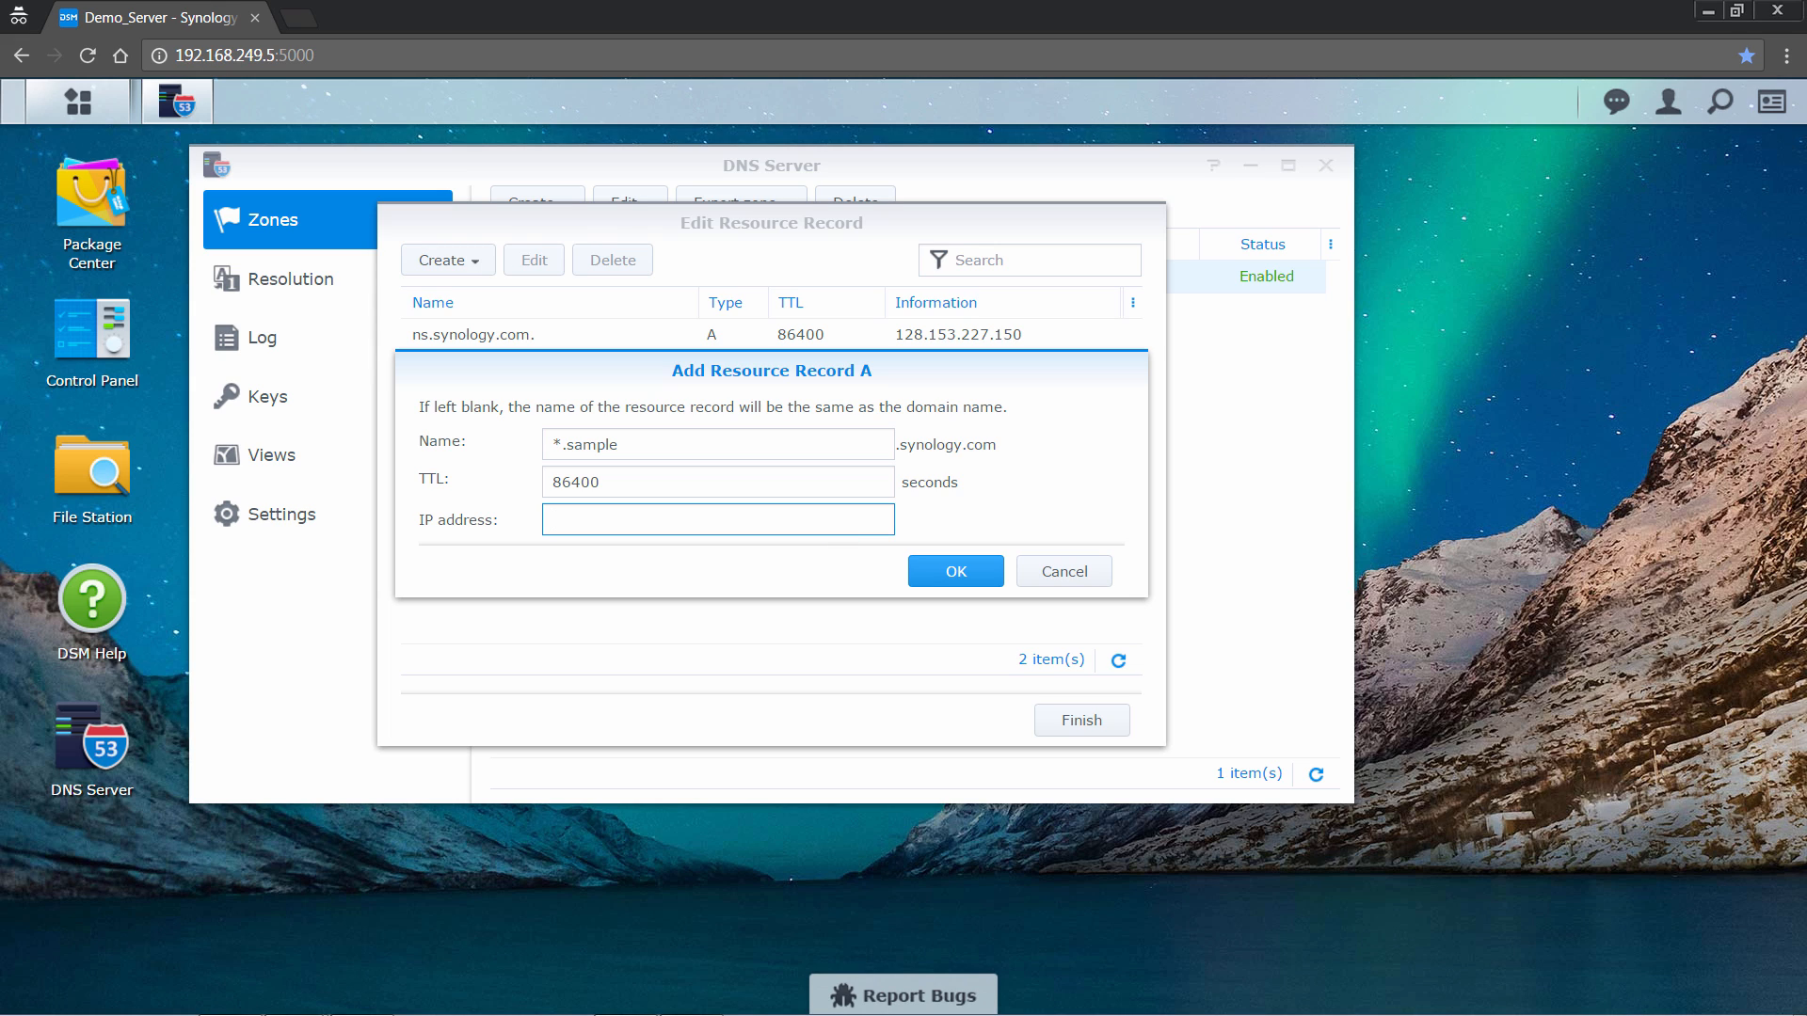
{"action": "type", "text": "192.168"}
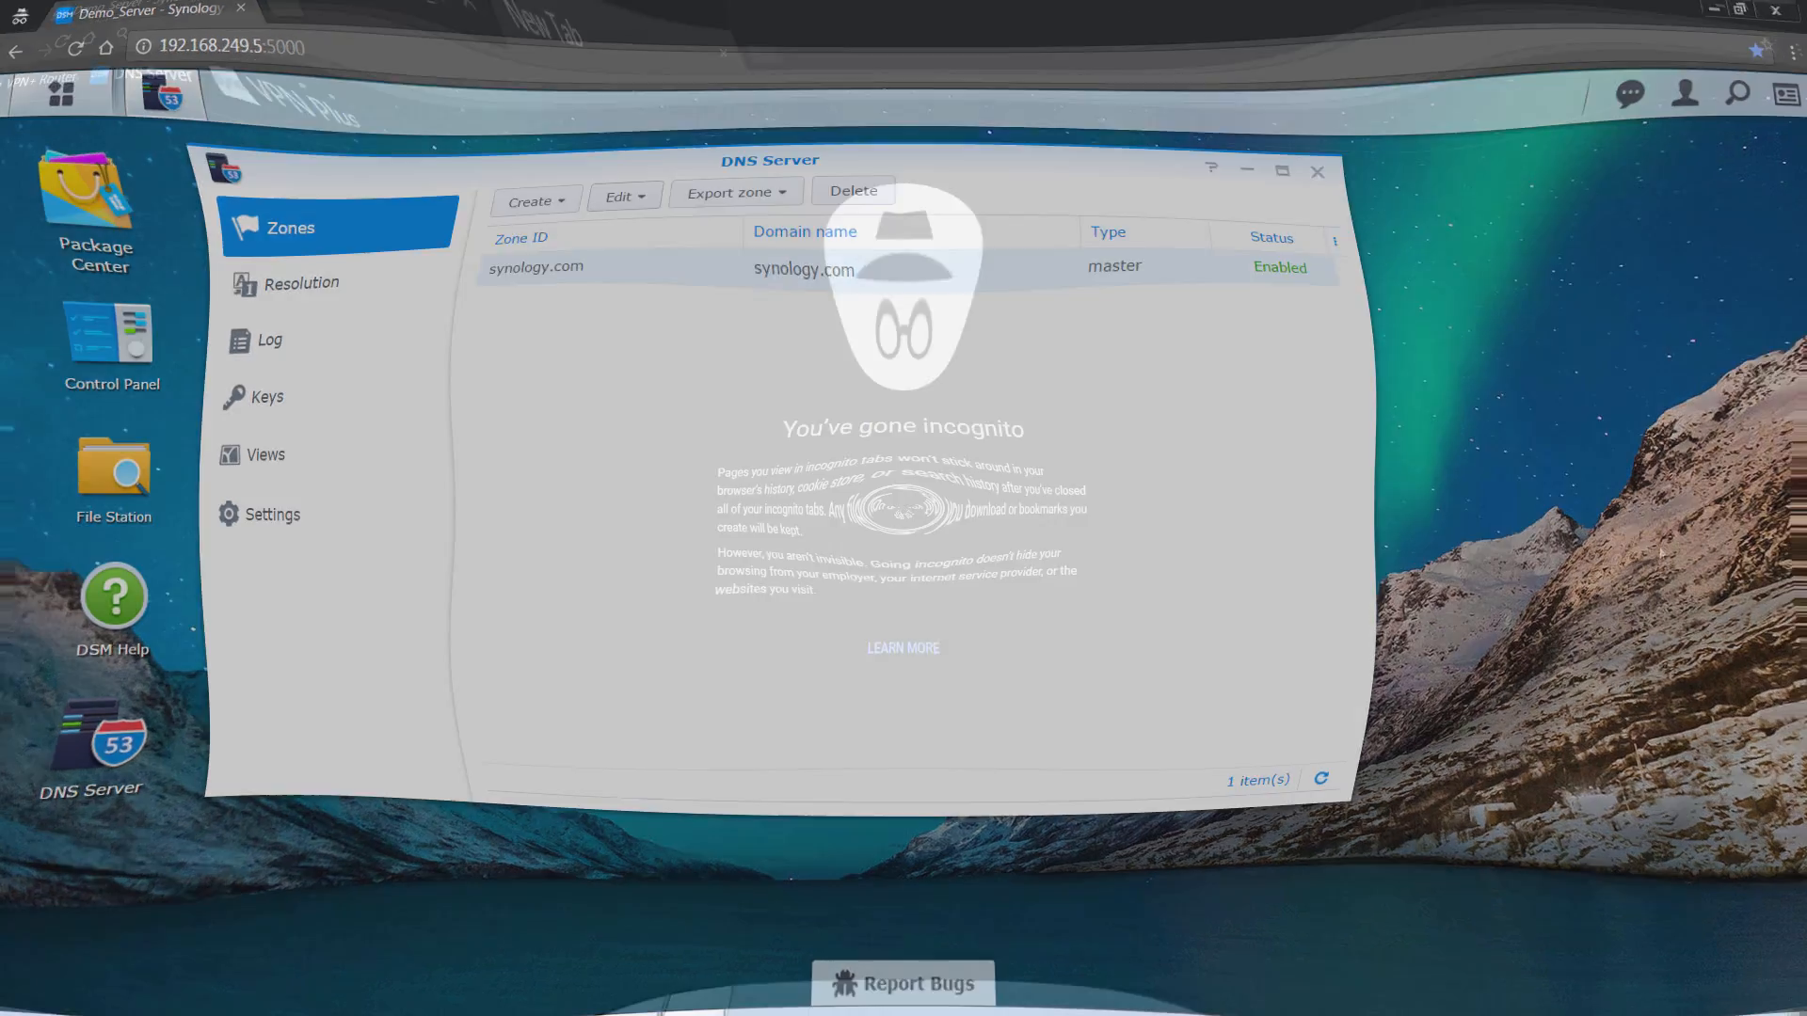
- Reach the router's SRM at its 192.16 address and install VPN Plus Server from Package Center
{"action": "type", "text": "192.16"}
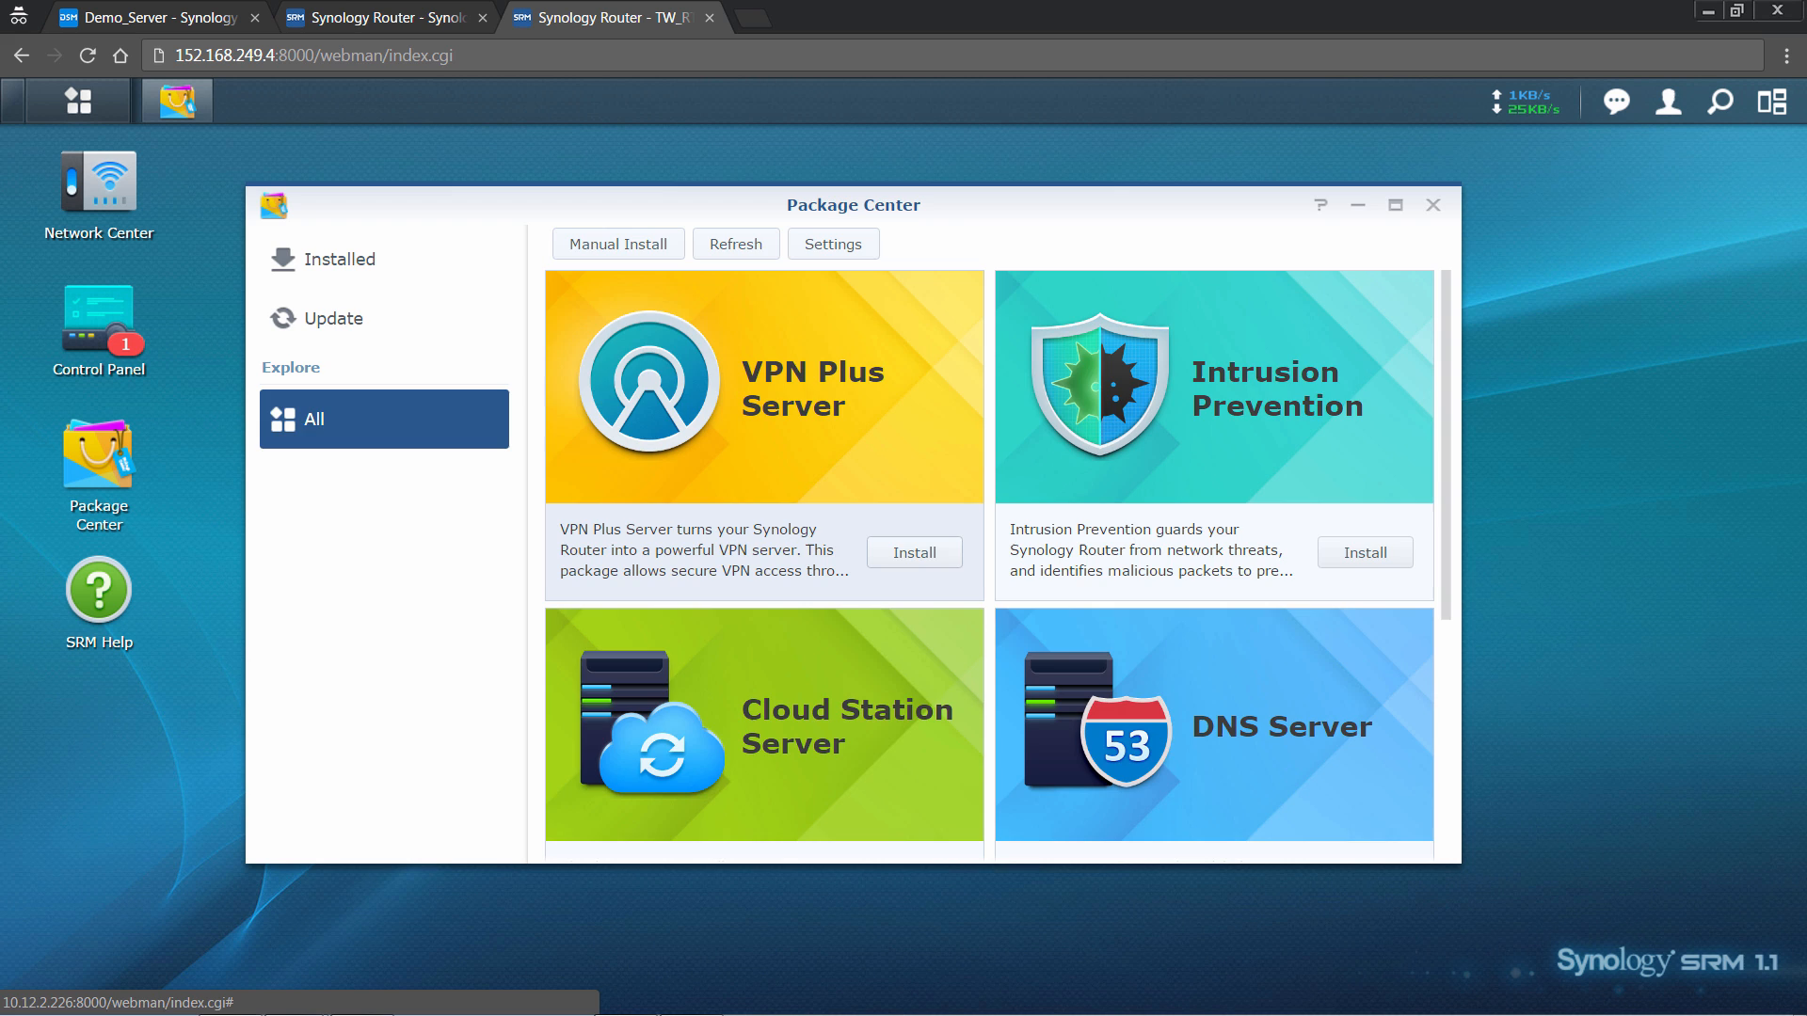
{"action": "left_click", "coordinate": [913, 552]}
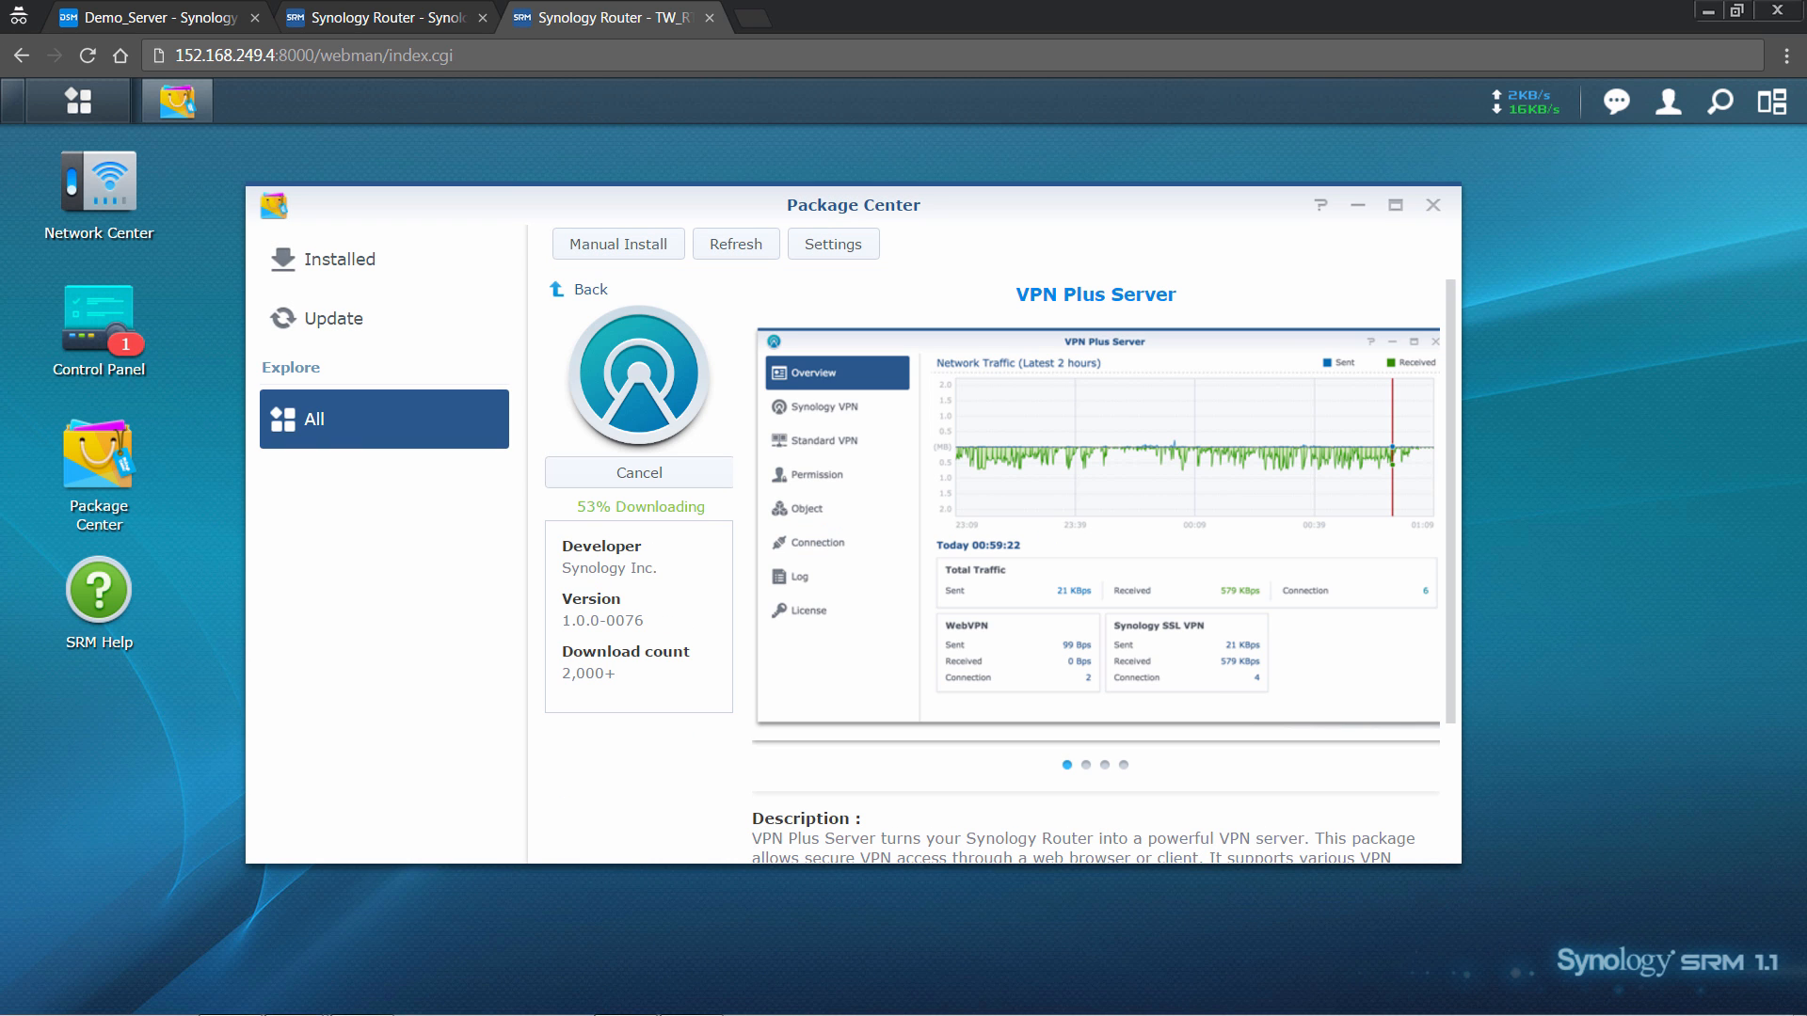
{"action": "left_click", "coordinate": [1432, 204]}
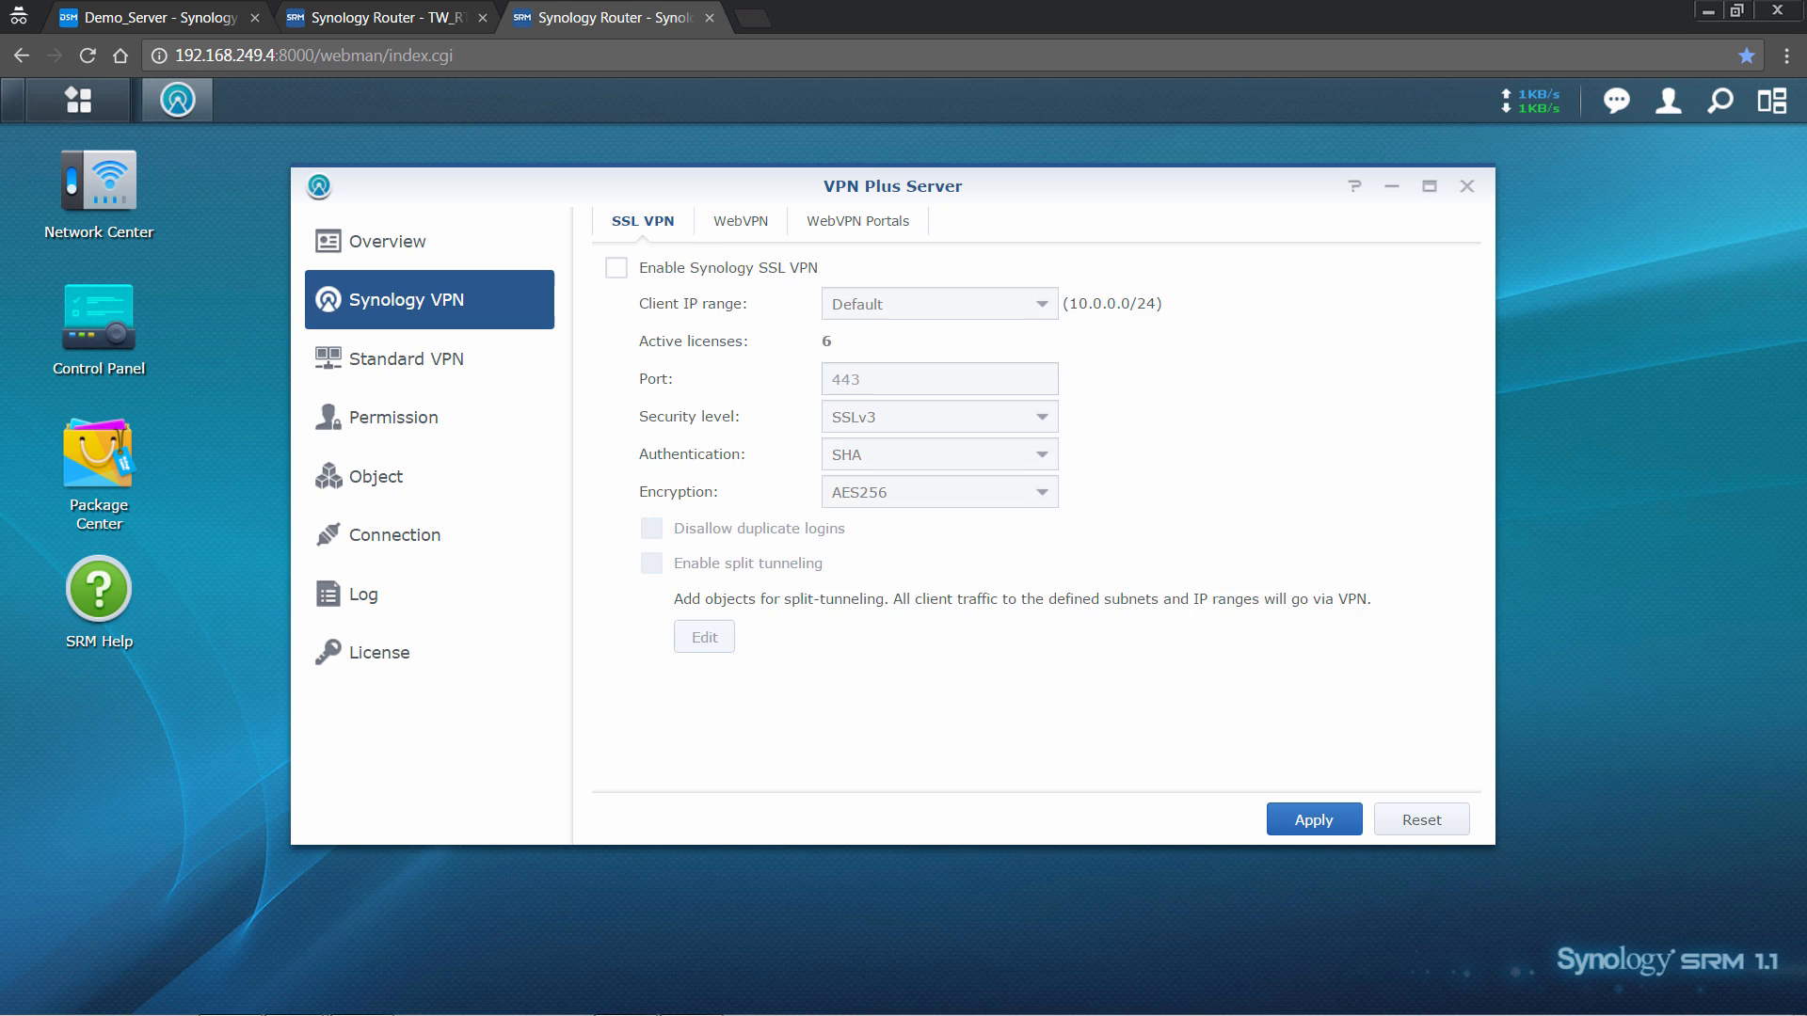
- Enable WebVPN under Synology VPN, keeping the default login prefix and port 443
{"action": "left_click", "coordinate": [738, 220]}
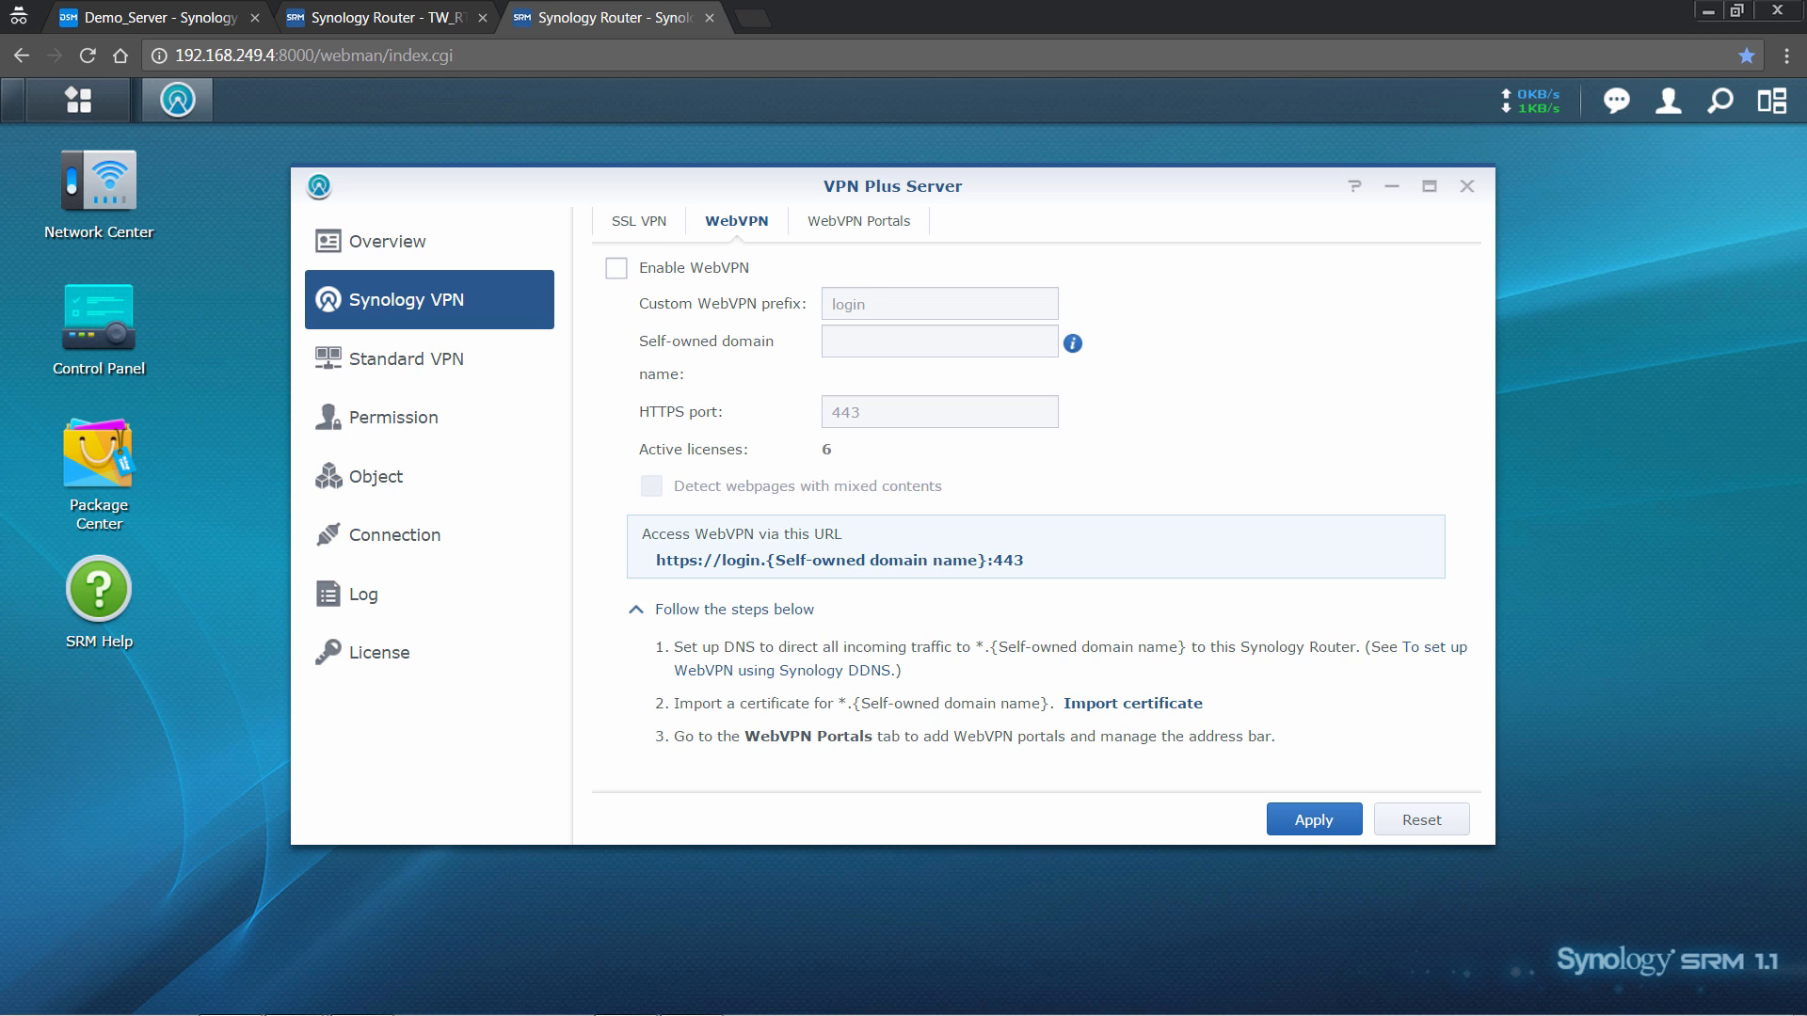
{"action": "left_click", "coordinate": [617, 267]}
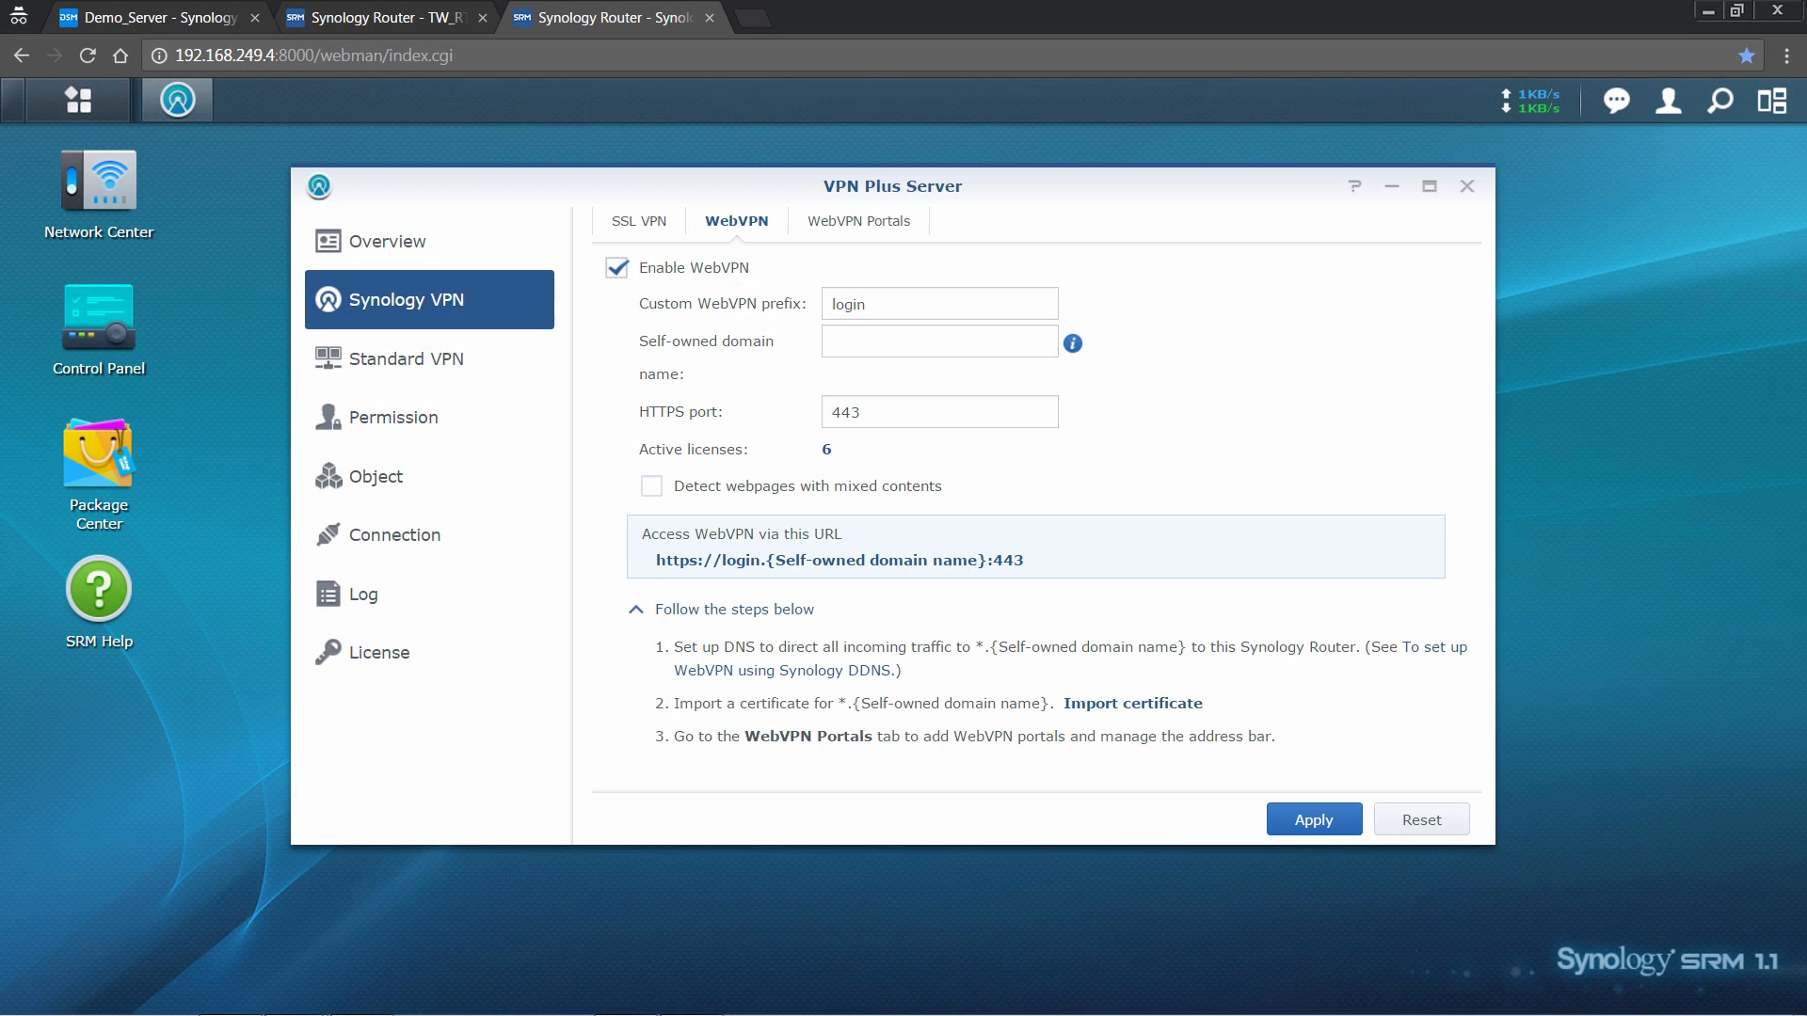
{"action": "left_click", "coordinate": [938, 341]}
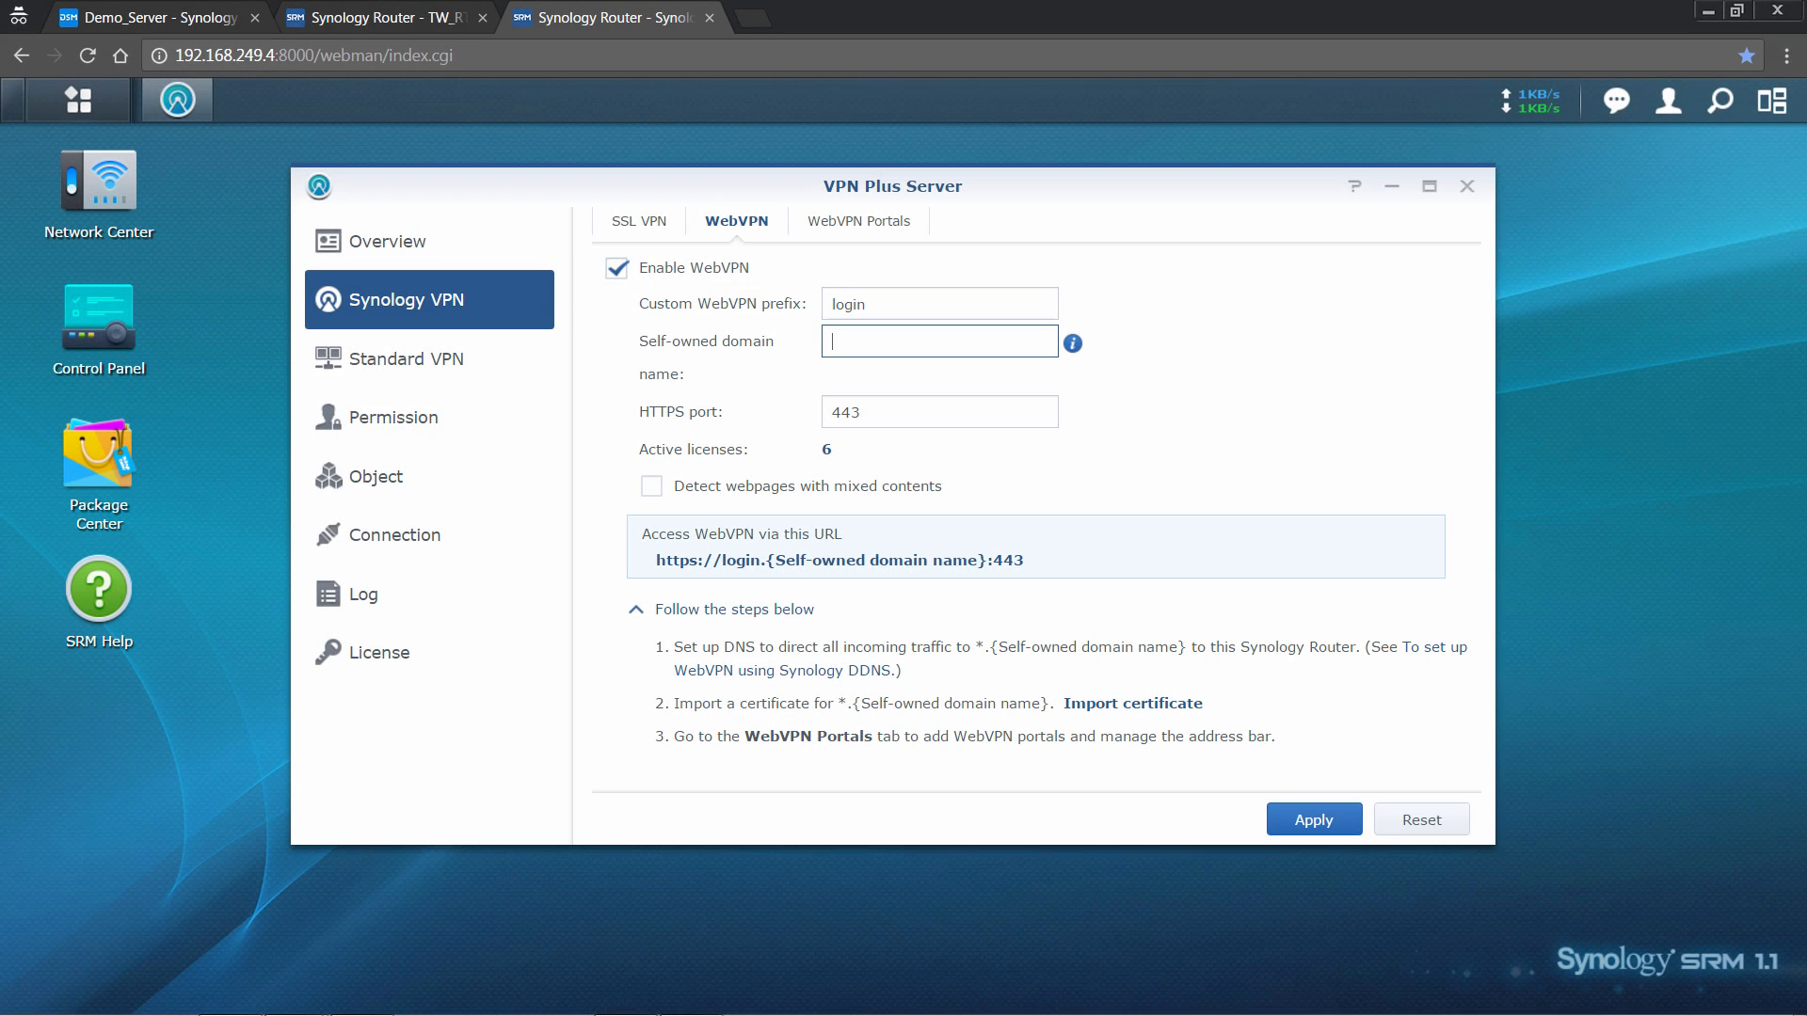
{"action": "type", "text": "sample.synology.com"}
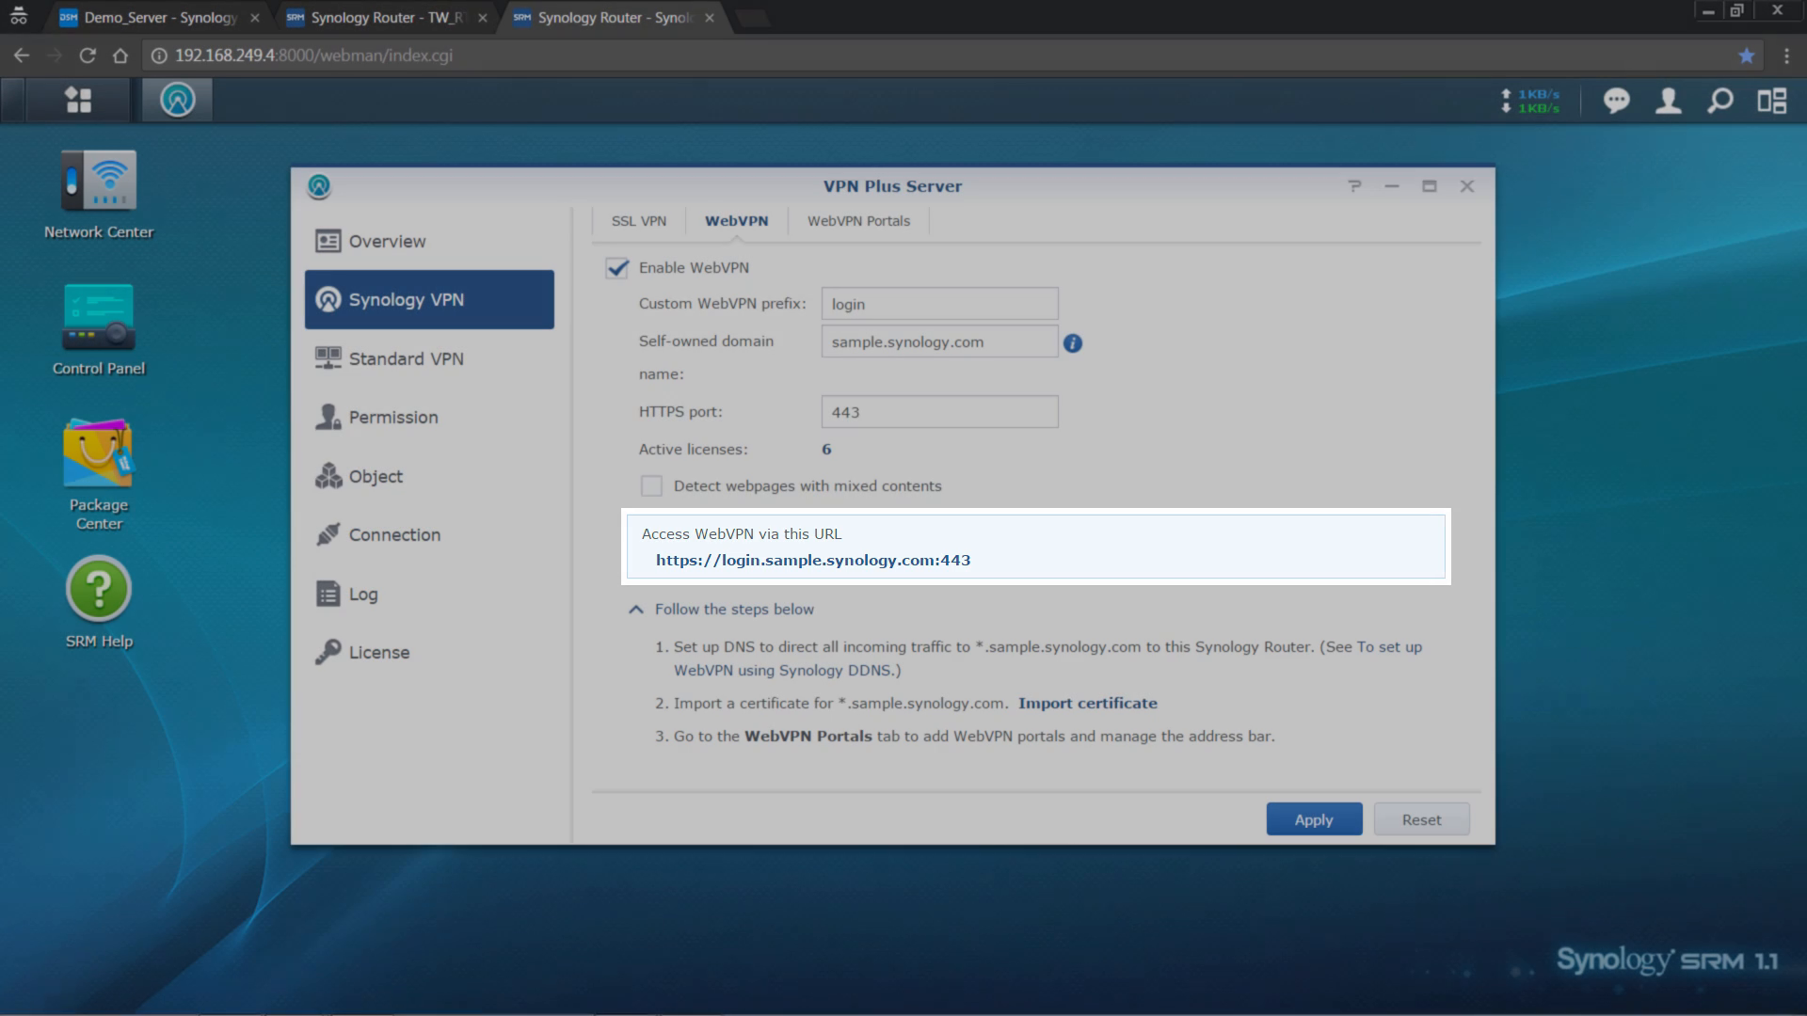
{"action": "left_click", "coordinate": [813, 561]}
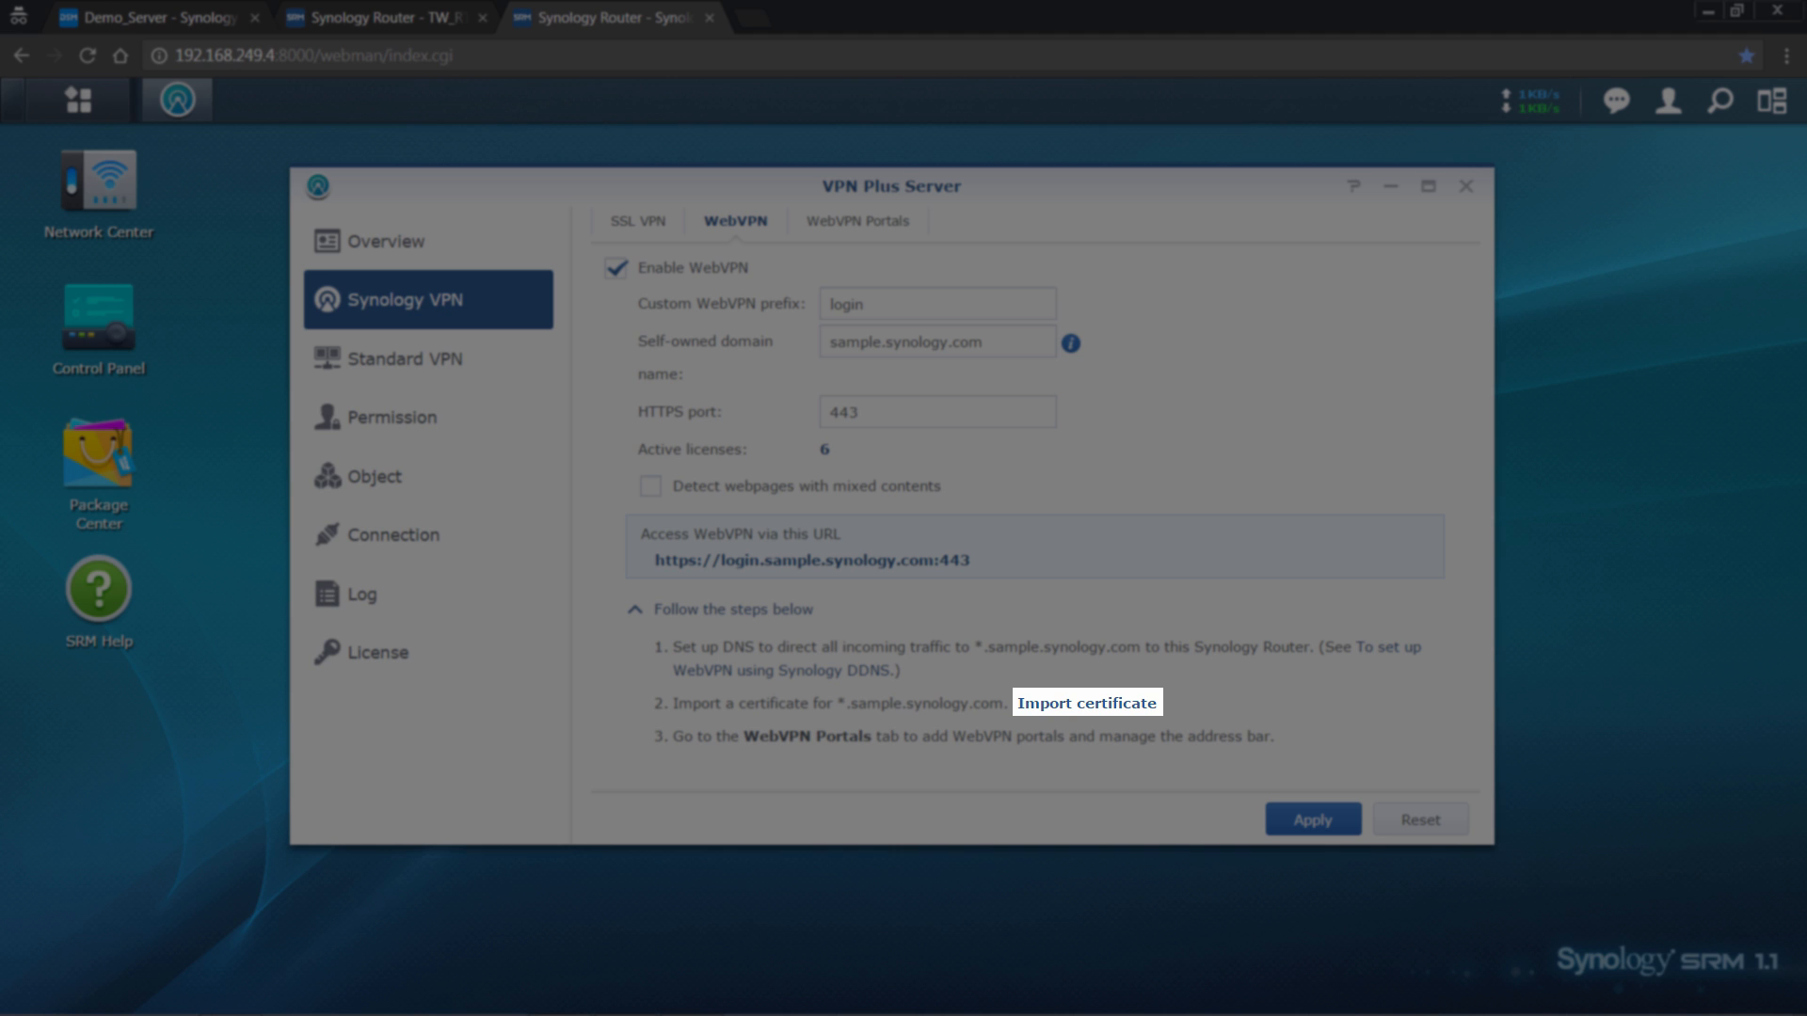
- Import the wildcard key and certificate so the server certificate is issued to *.sample.synology.com
{"action": "left_click", "coordinate": [1084, 702]}
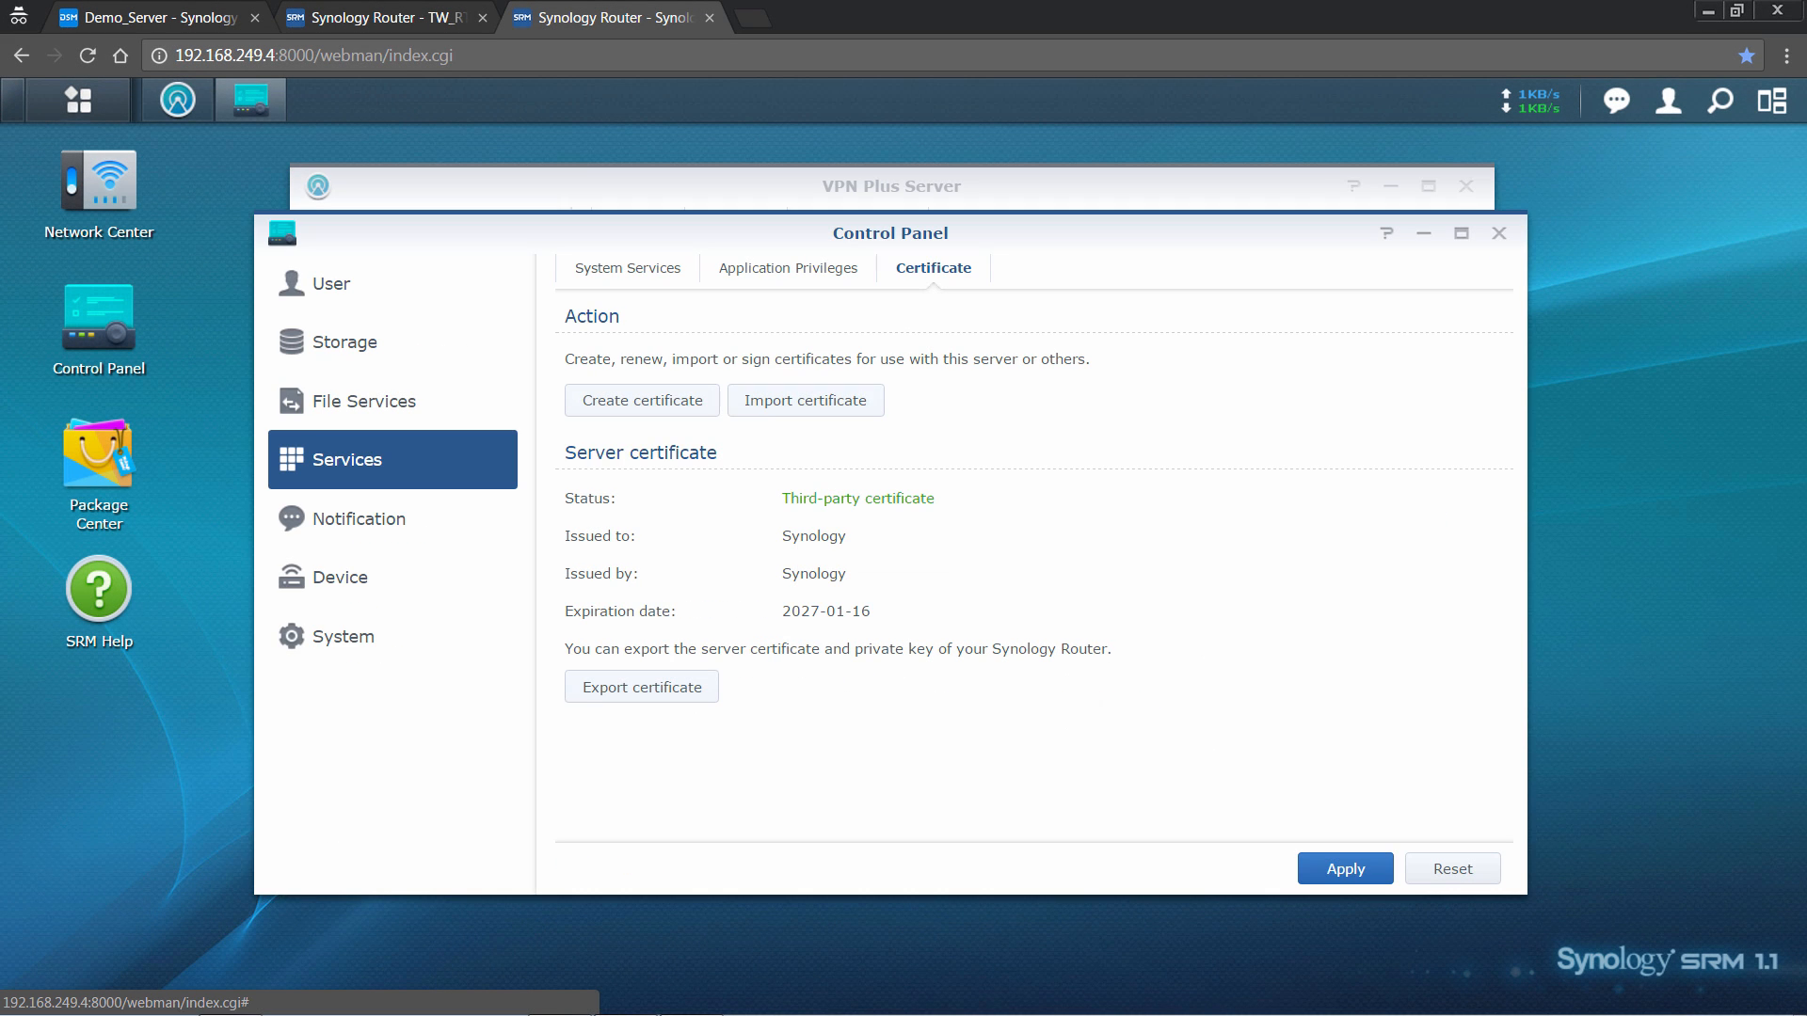
{"action": "left_click", "coordinate": [804, 399]}
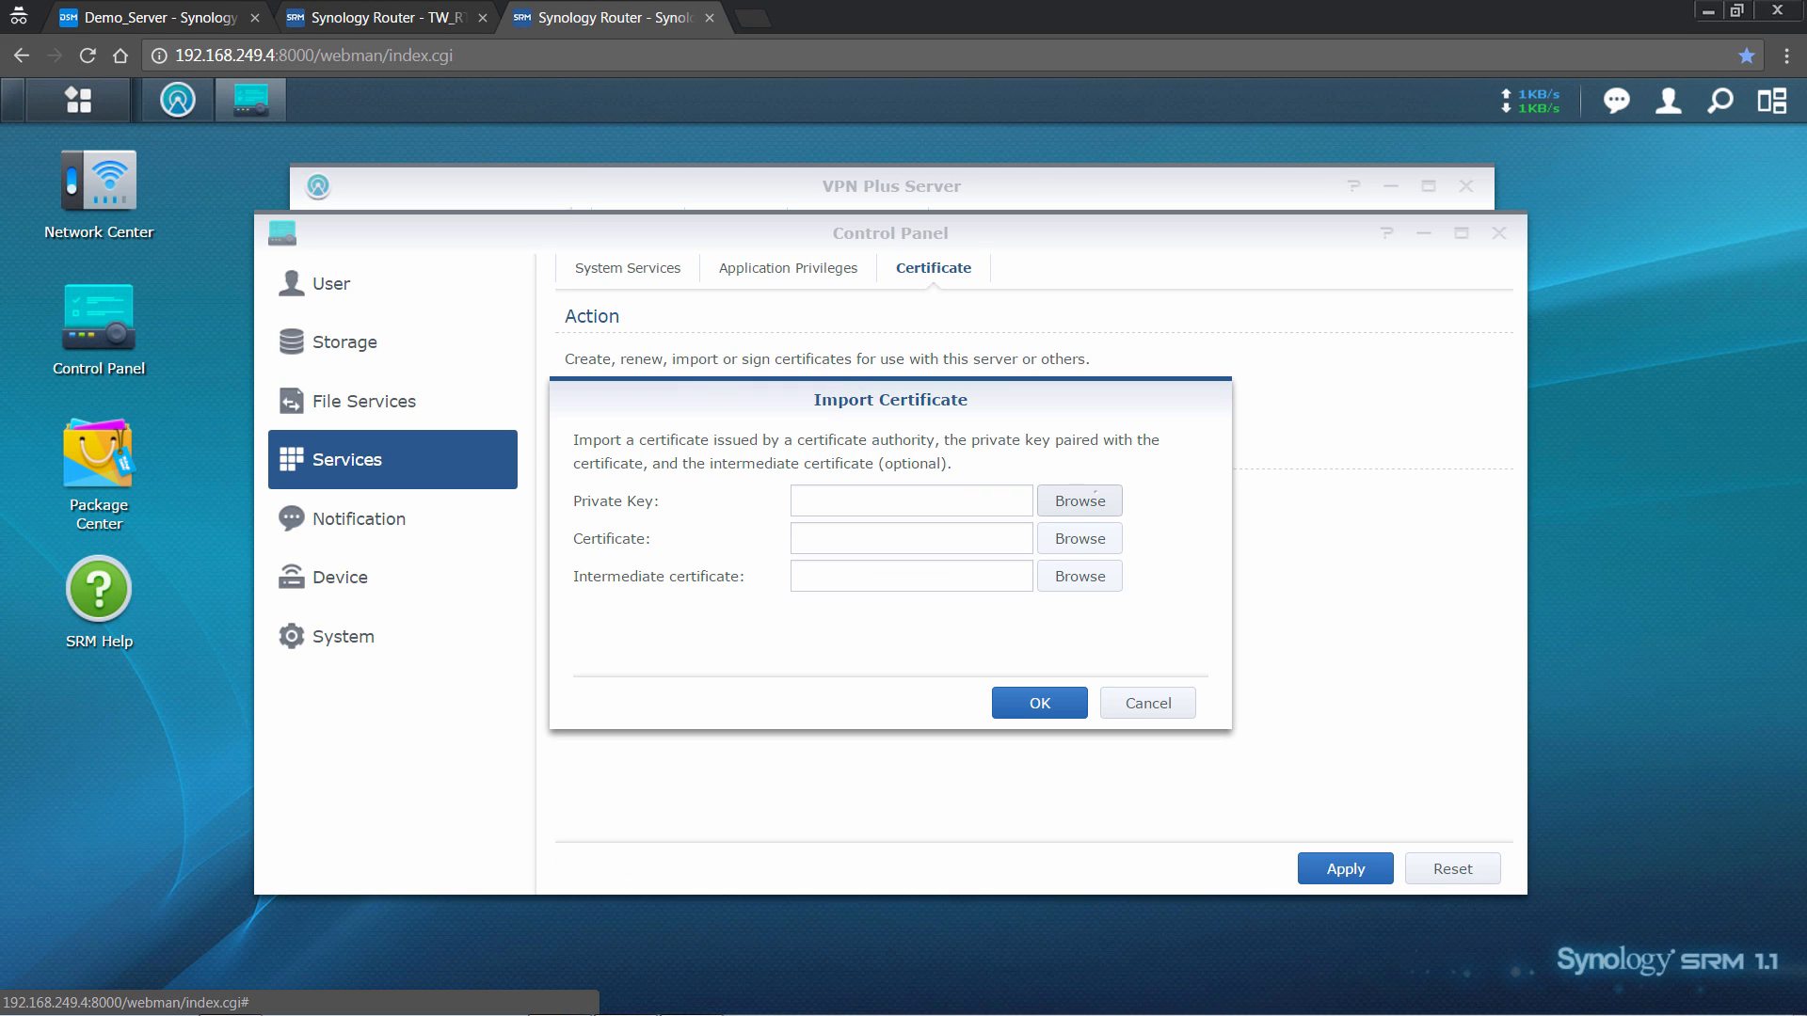
{"action": "left_click", "coordinate": [1147, 702]}
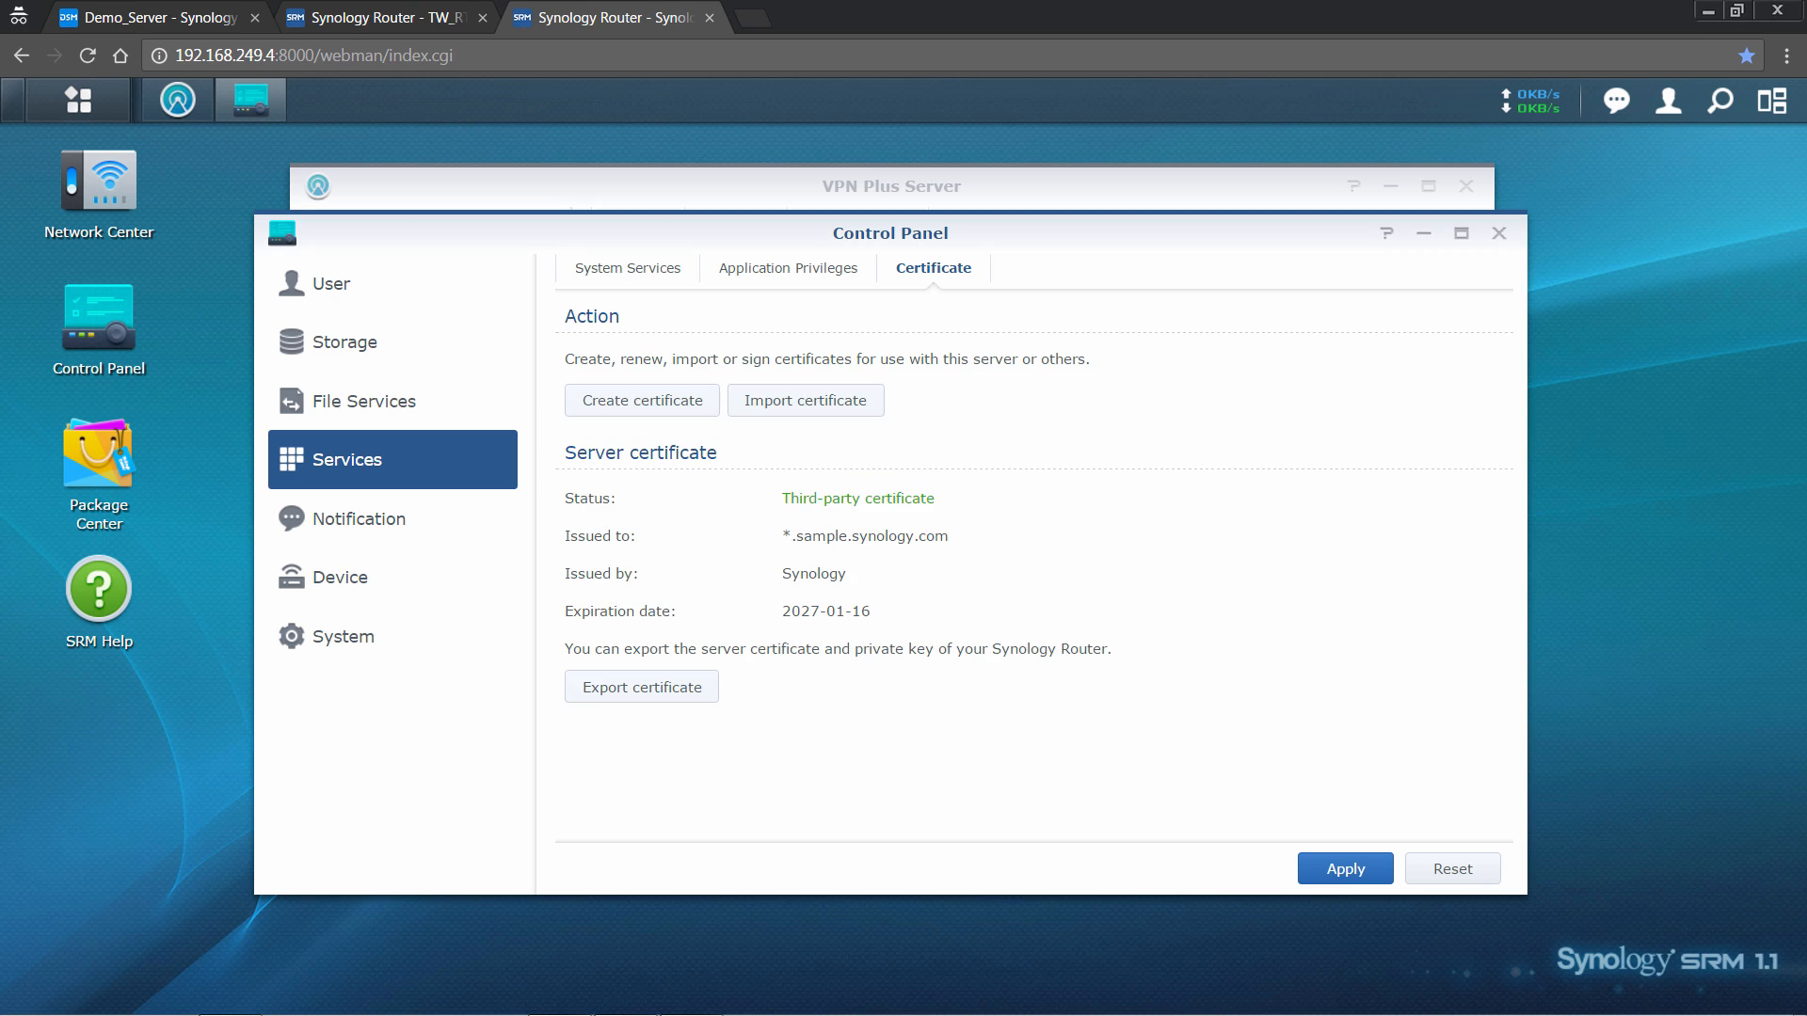